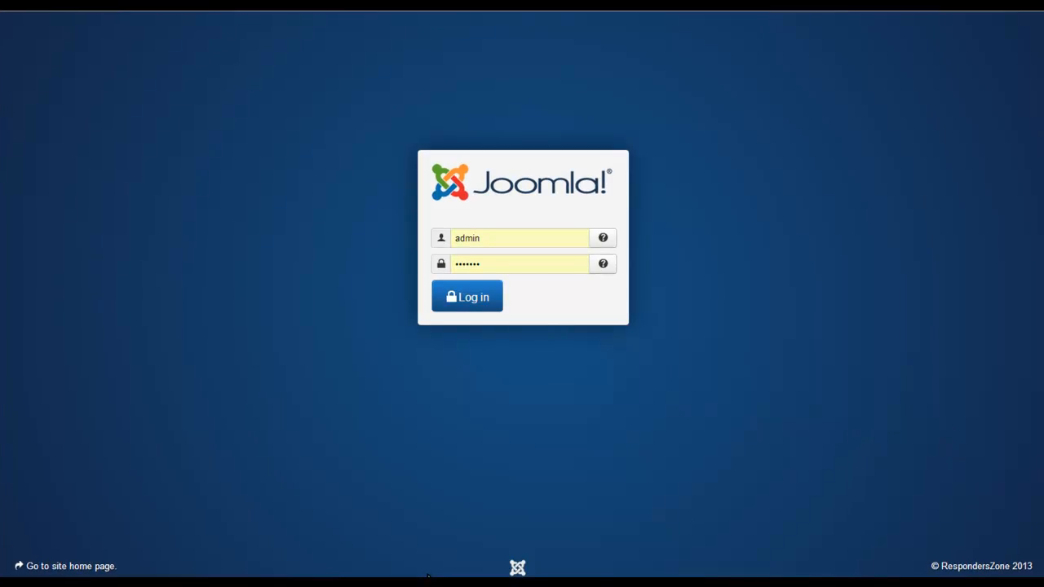
# Step: Log in to the Joomla administrator as admin and open the Components menu
pyautogui.click(467, 296)
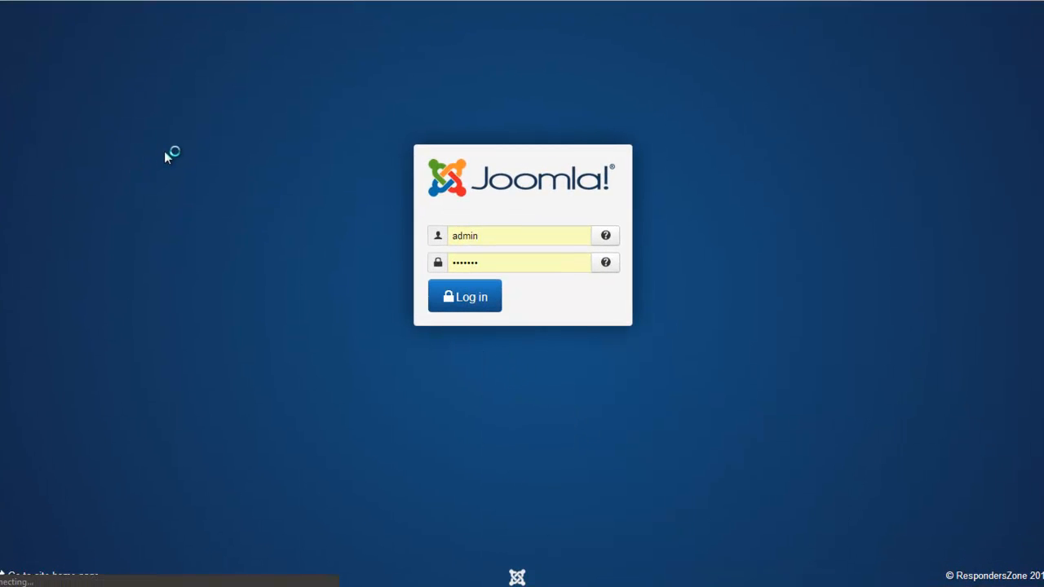
pyautogui.click(464, 296)
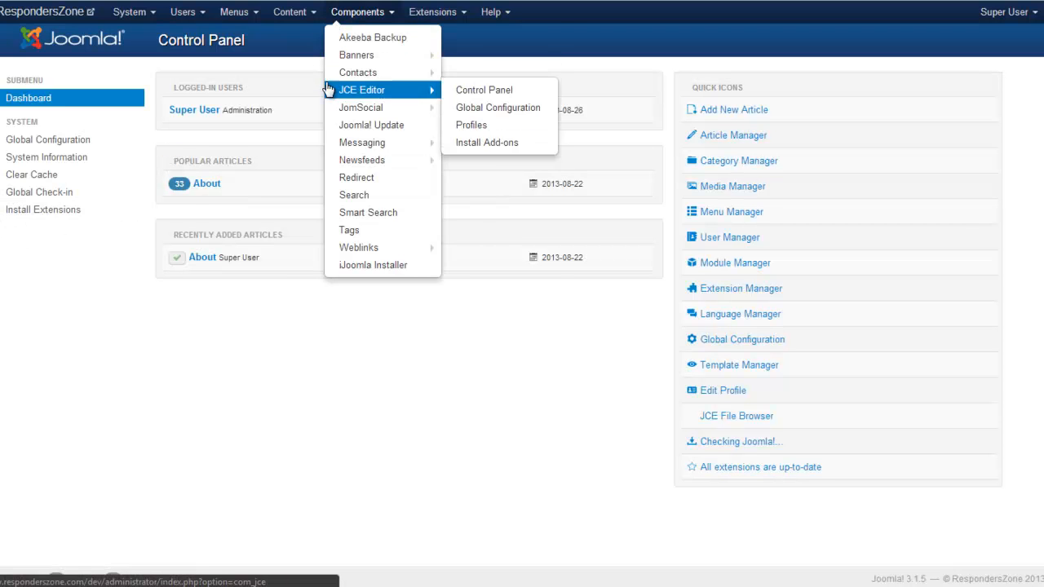
pyautogui.click(484, 89)
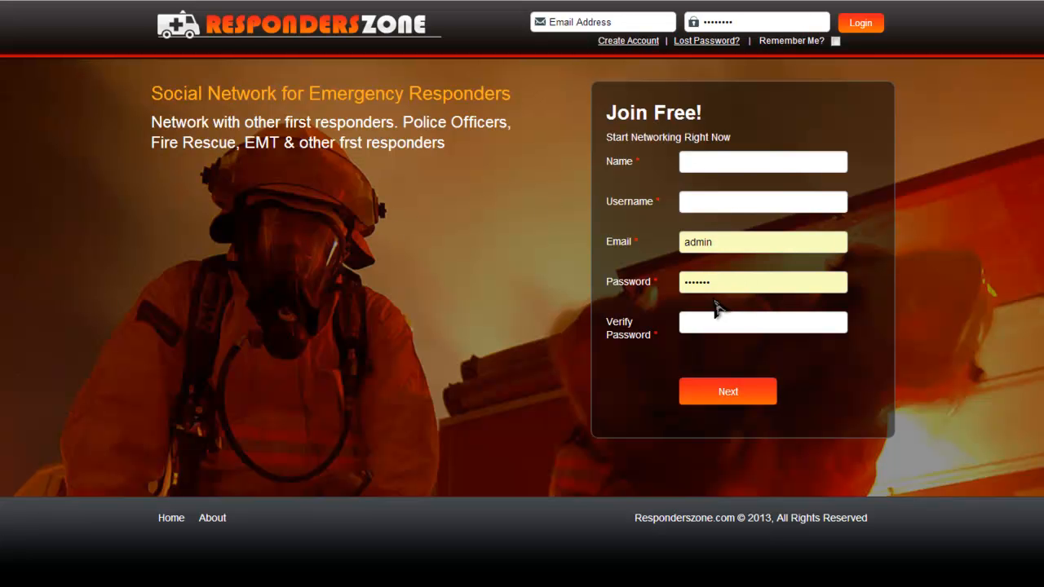
pyautogui.moveTo(208, 114)
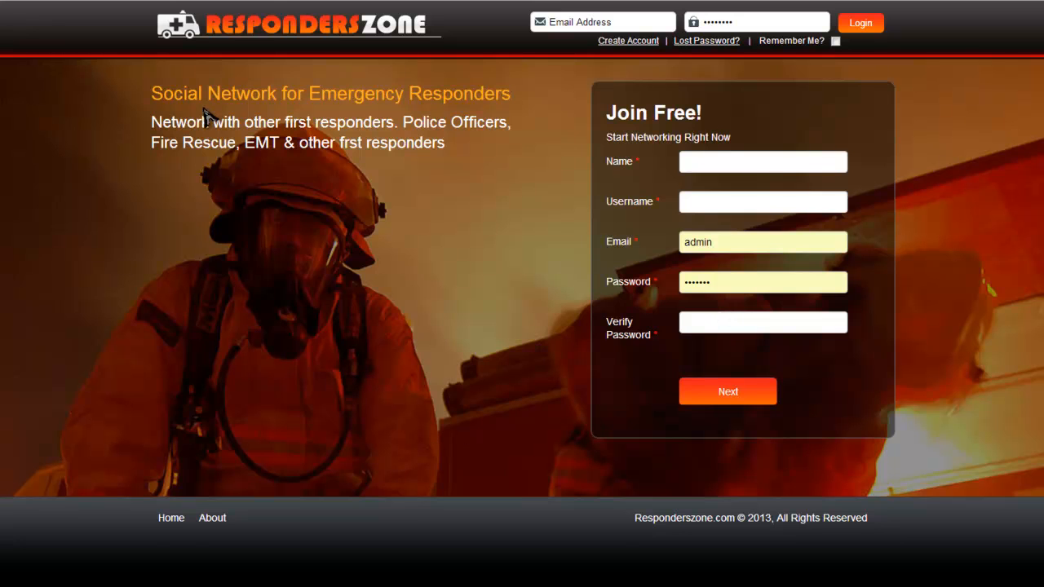
pyautogui.moveTo(224, 110)
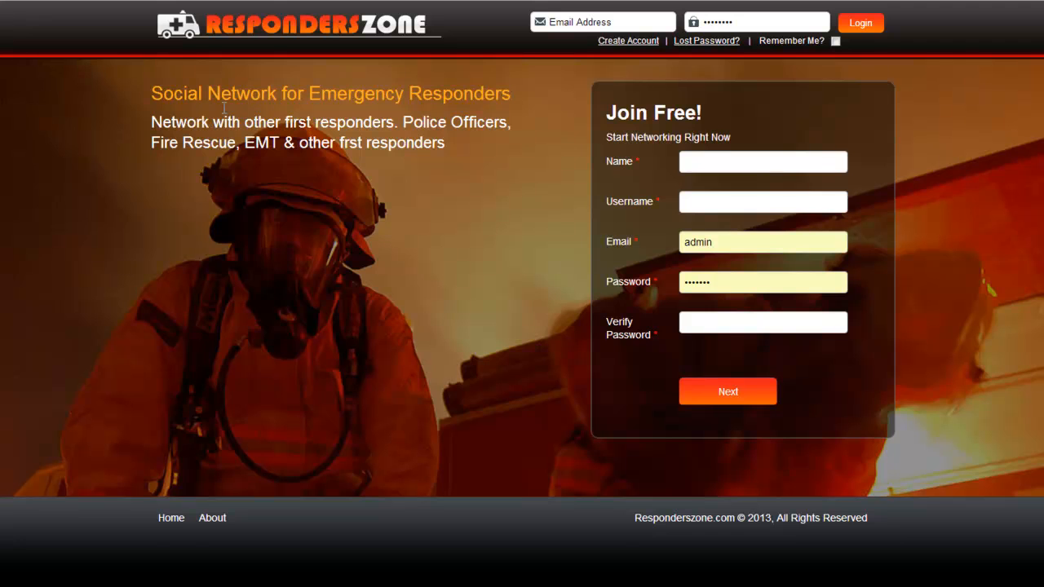
pyautogui.moveTo(626, 181)
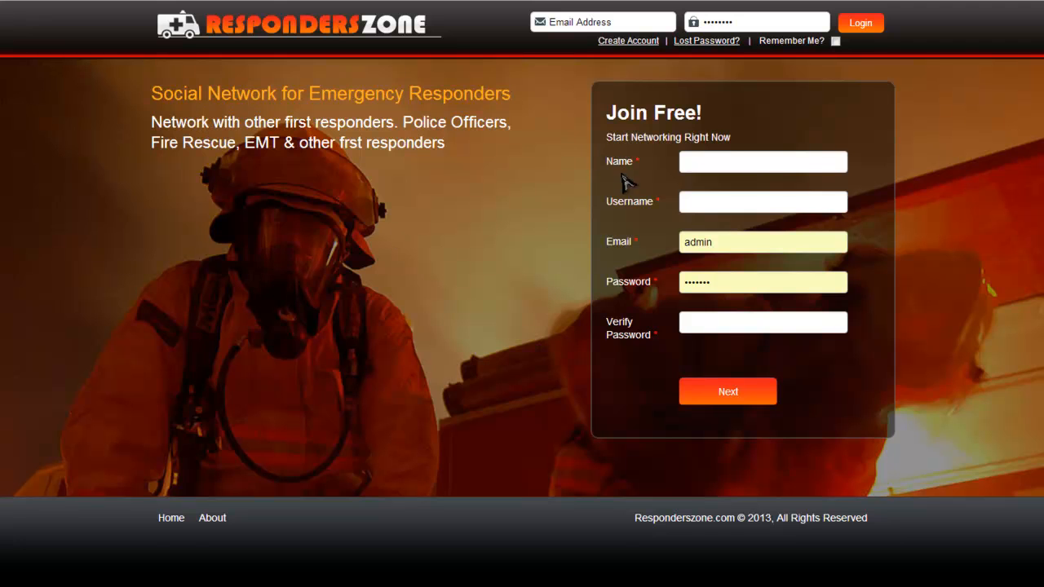
pyautogui.moveTo(990, 199)
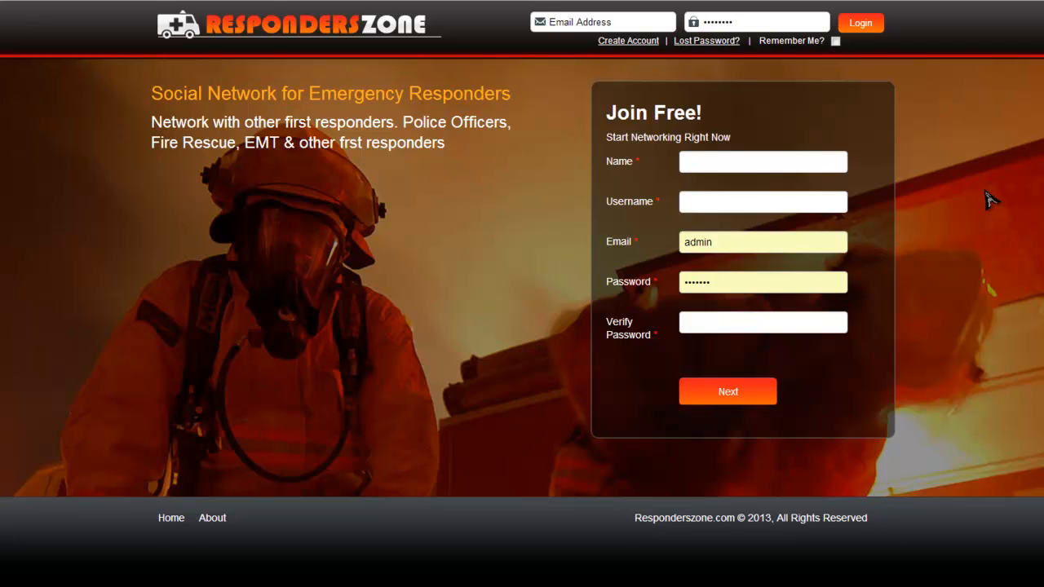
pyautogui.moveTo(854, 346)
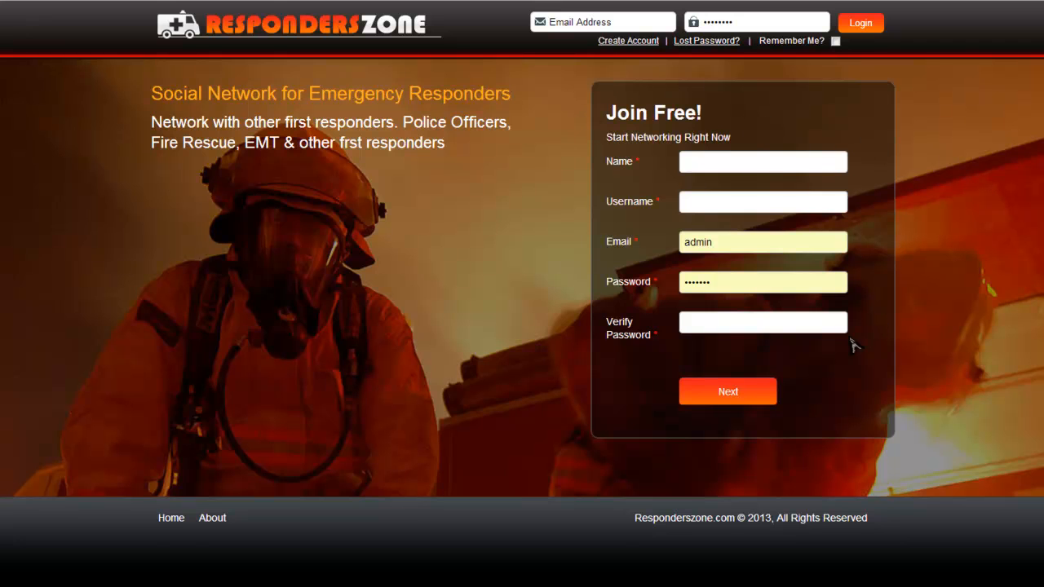
pyautogui.moveTo(713, 227)
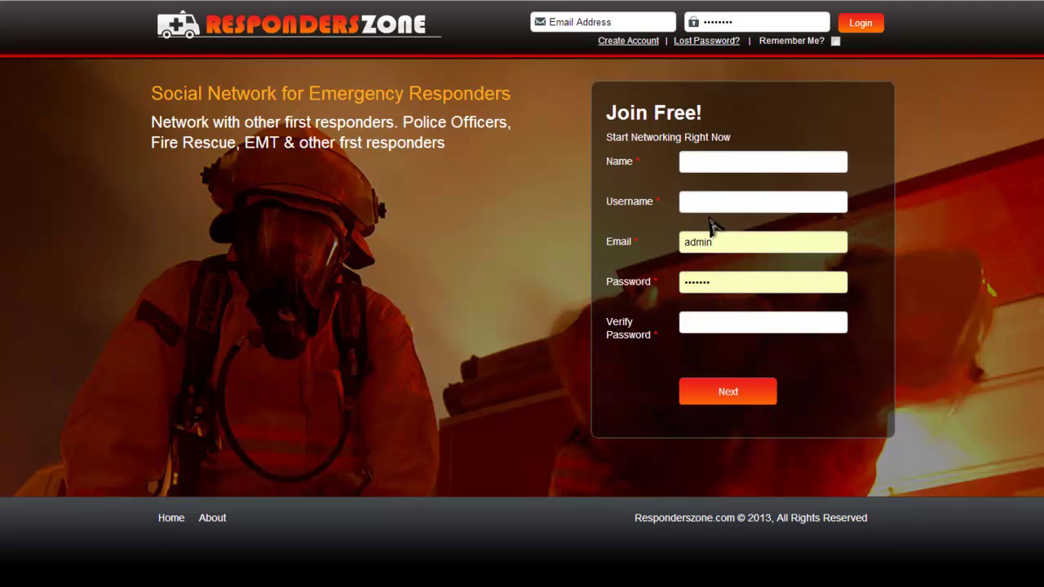
pyautogui.moveTo(845, 336)
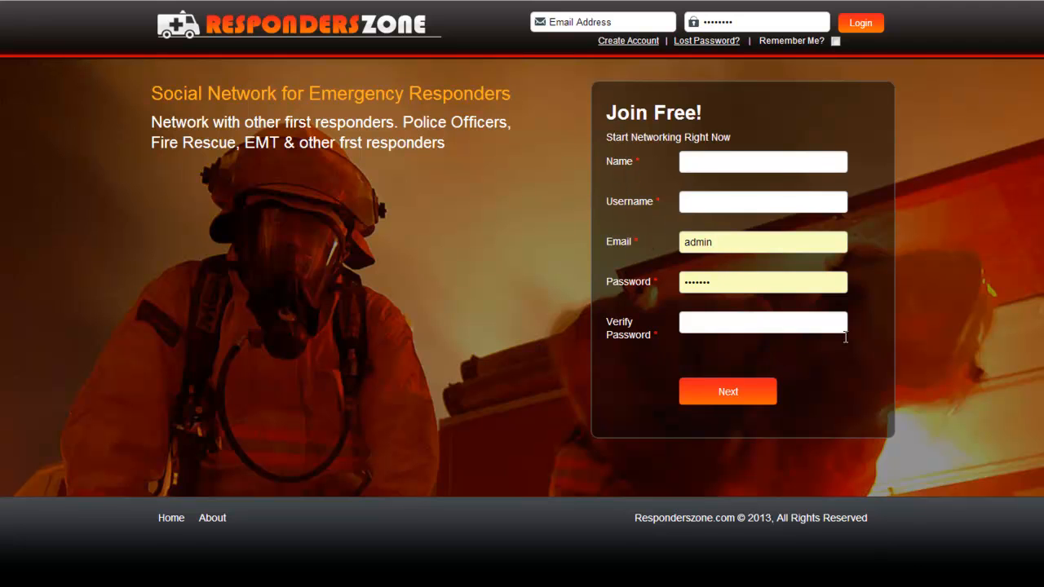
pyautogui.moveTo(653, 123)
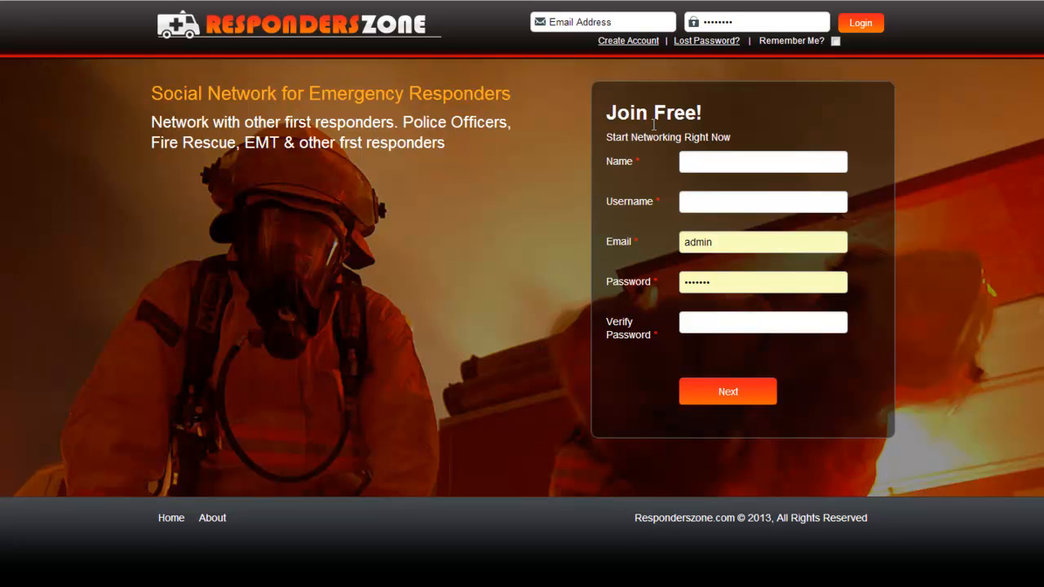
pyautogui.moveTo(860, 434)
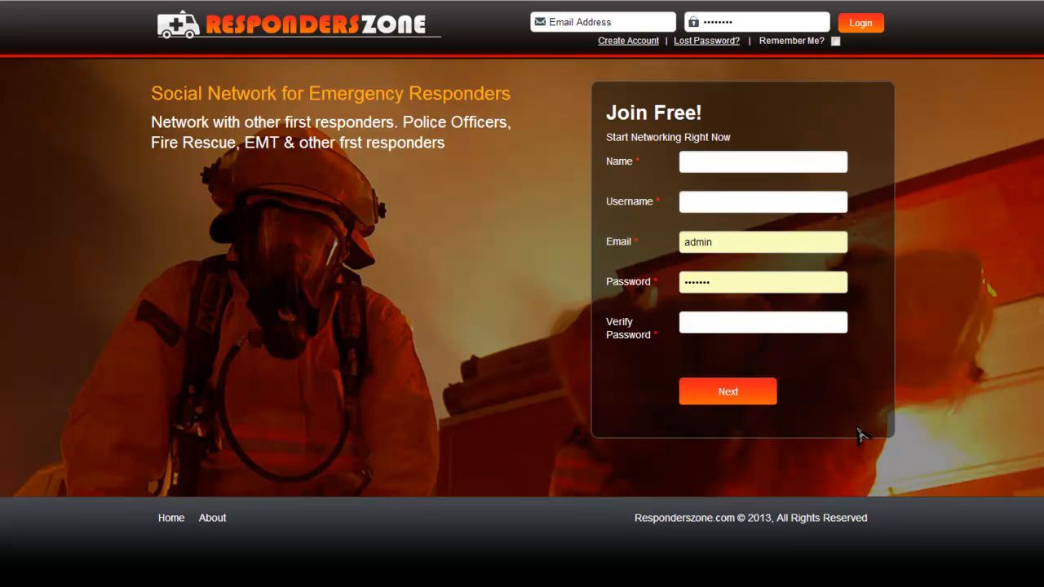
pyautogui.moveTo(261, 4)
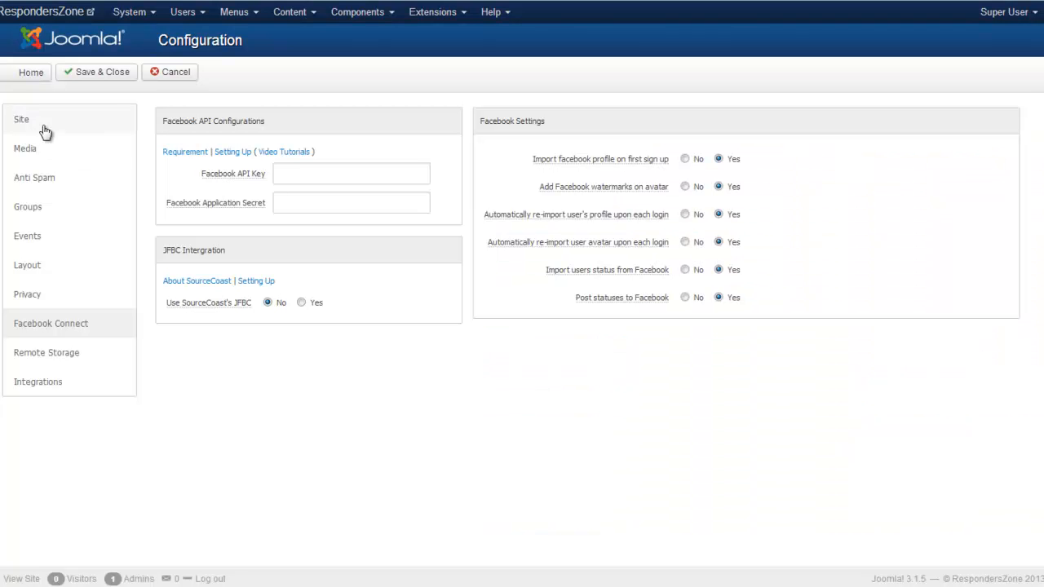
pyautogui.moveTo(27, 294)
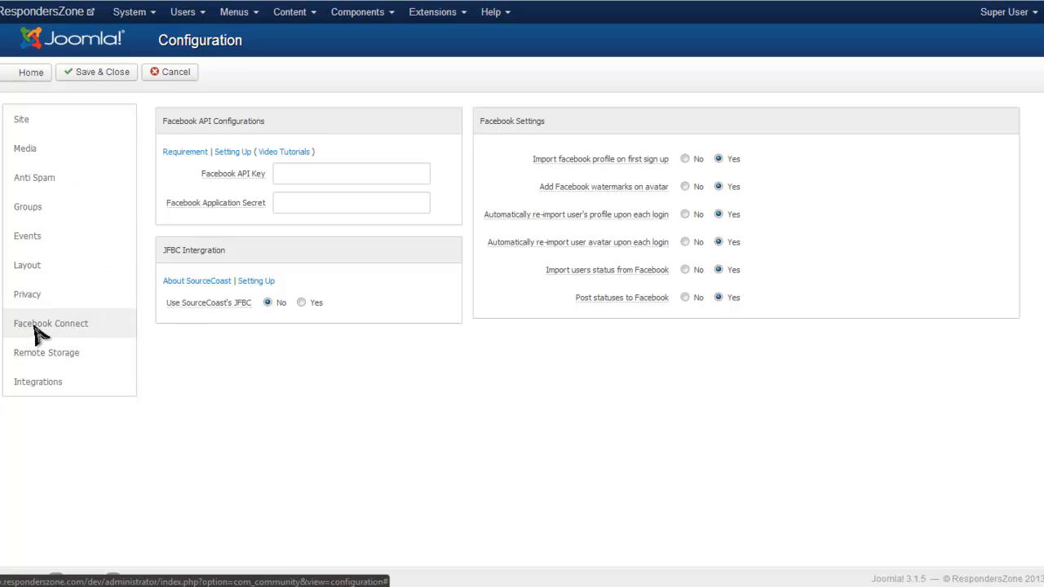
pyautogui.moveTo(56, 328)
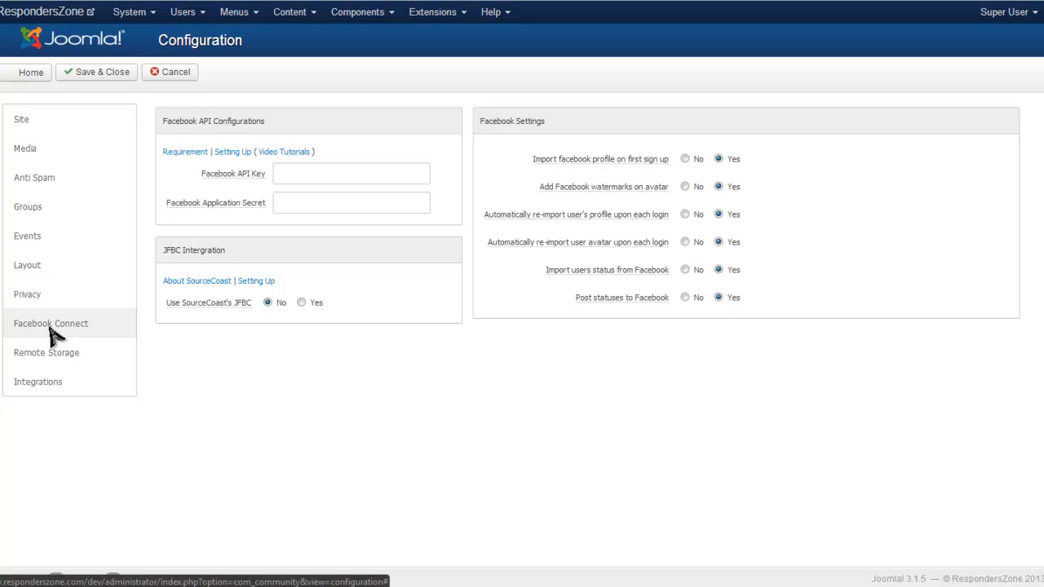
pyautogui.moveTo(581, 369)
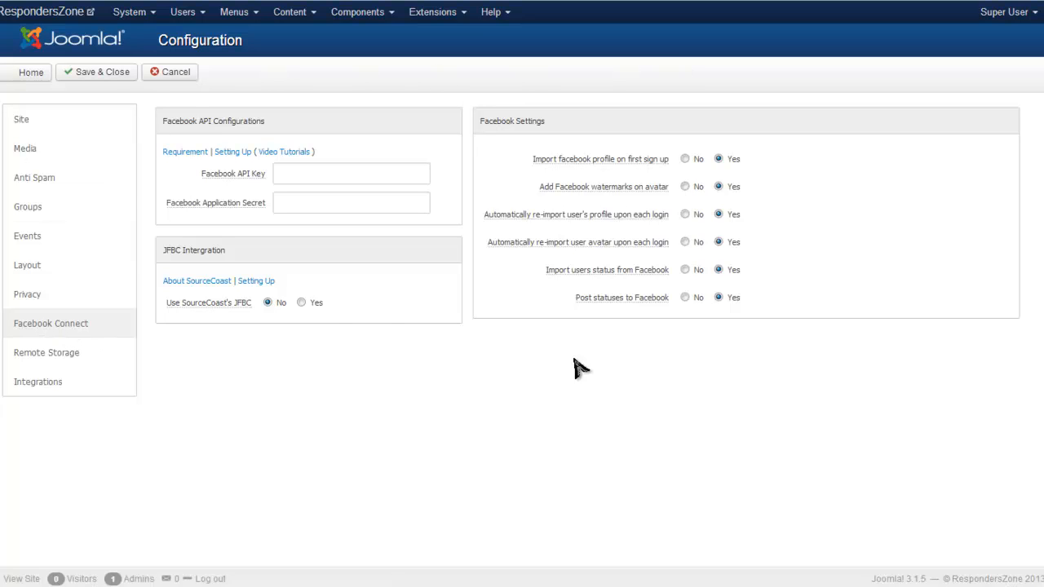
pyautogui.moveTo(51, 323)
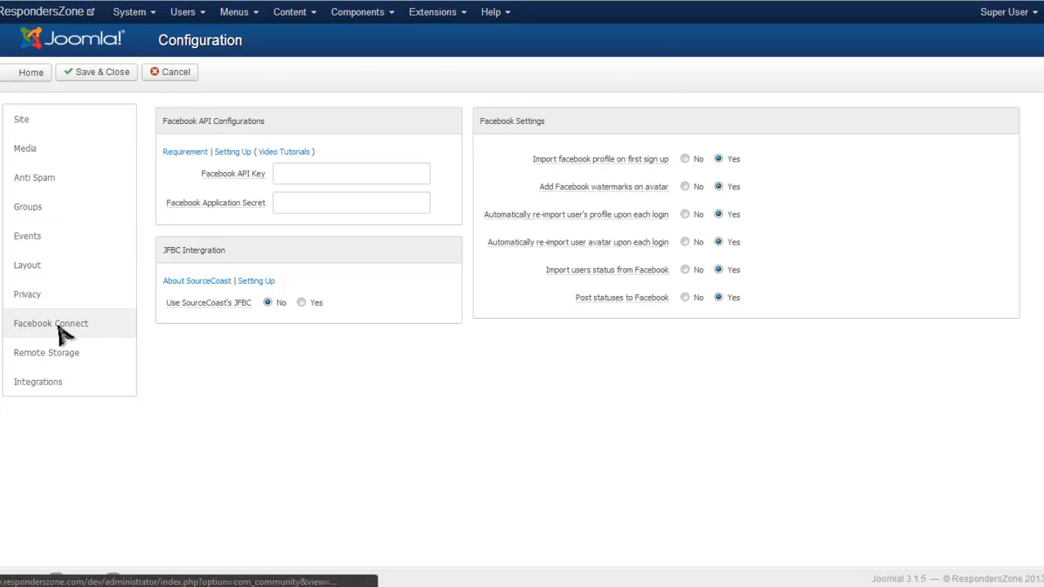
pyautogui.moveTo(408, 296)
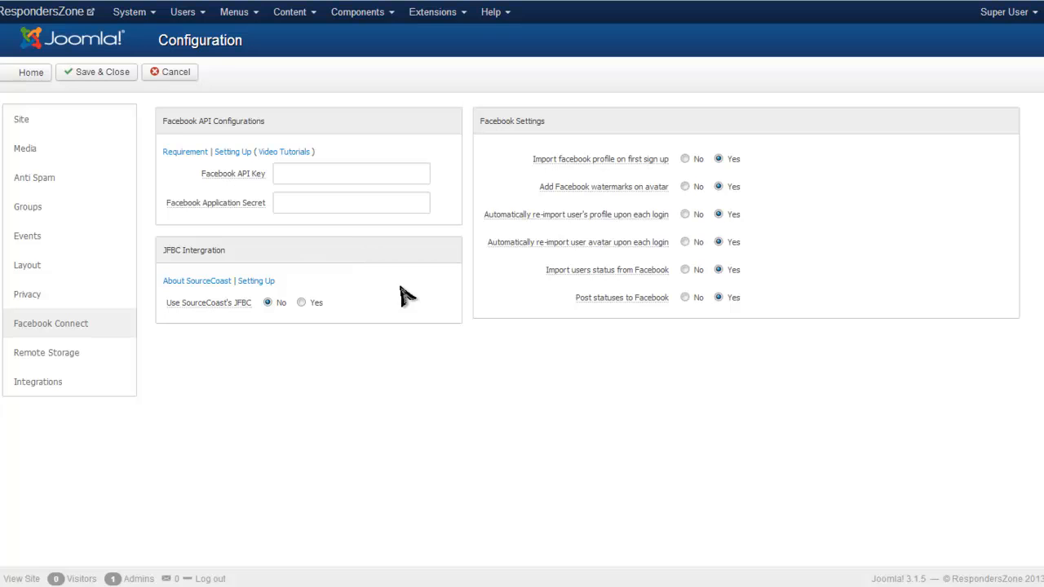
pyautogui.moveTo(220, 196)
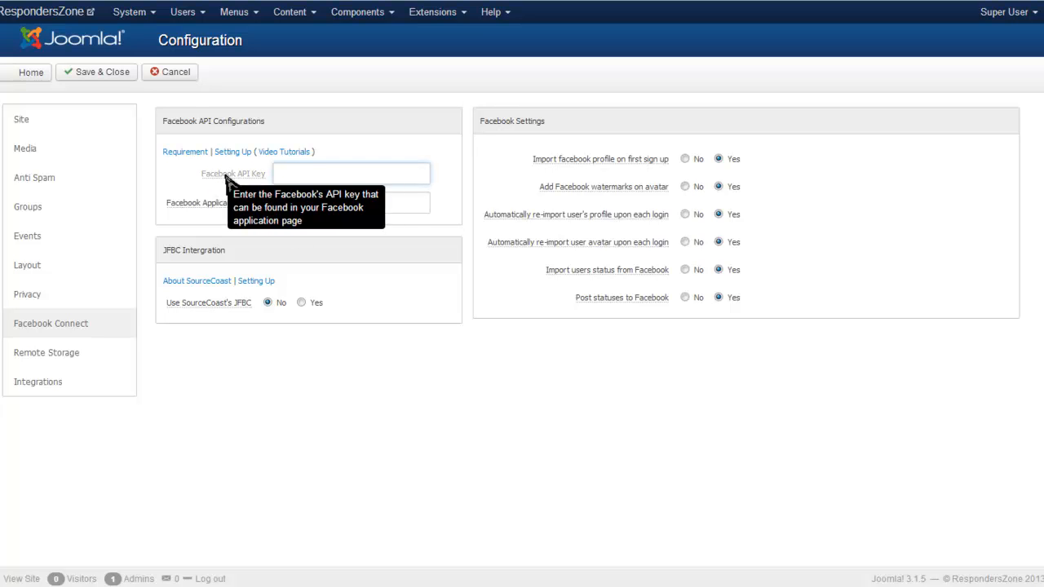
pyautogui.moveTo(178, 214)
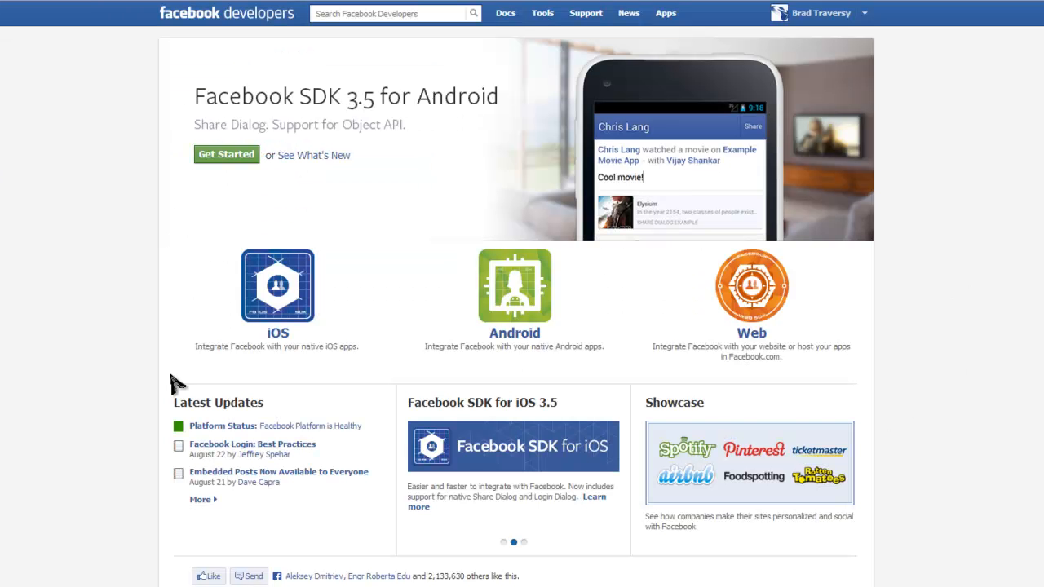
pyautogui.moveTo(78, 39)
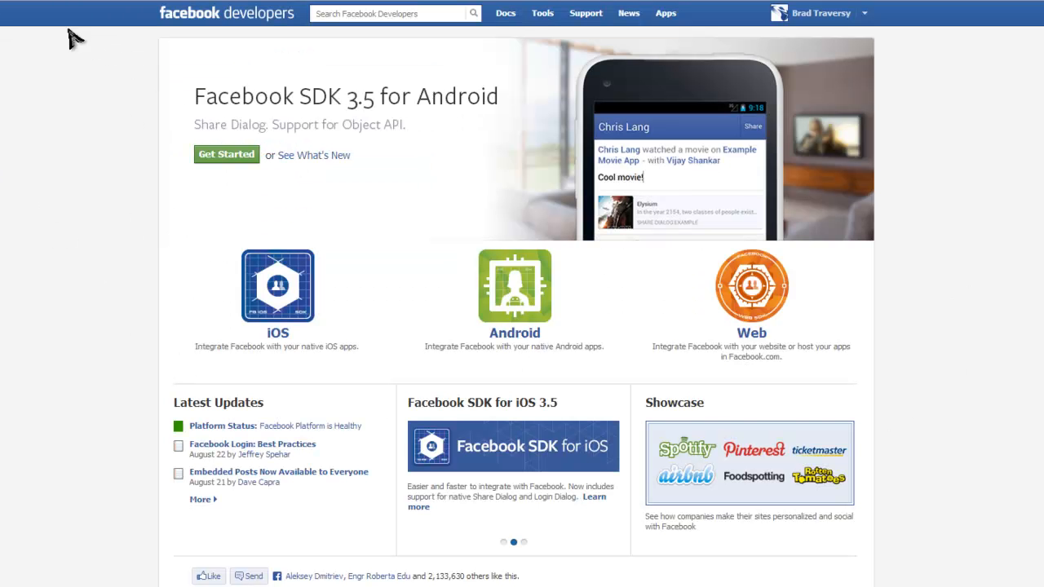
pyautogui.moveTo(641, 155)
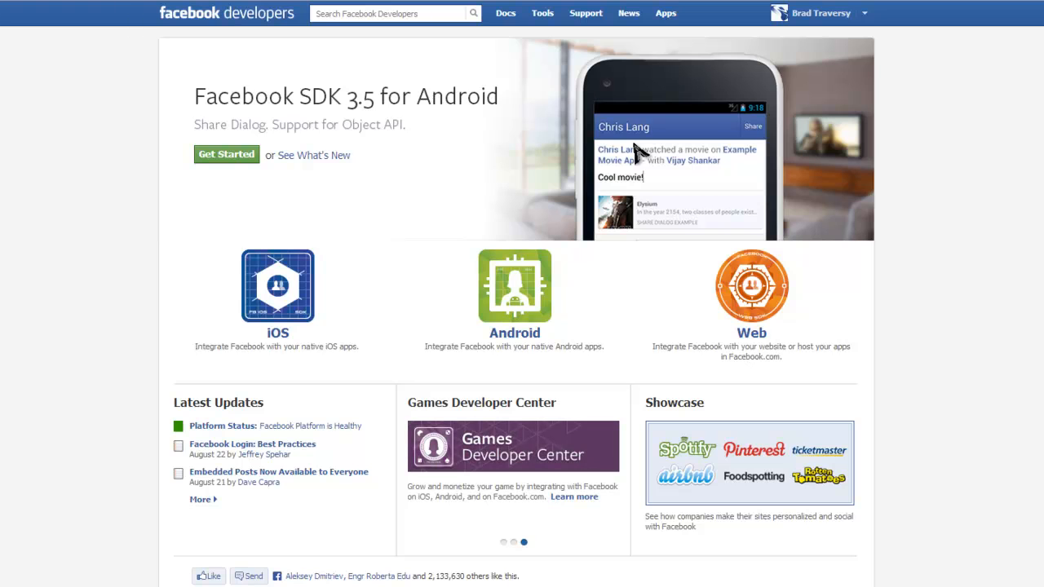
pyautogui.moveTo(644, 139)
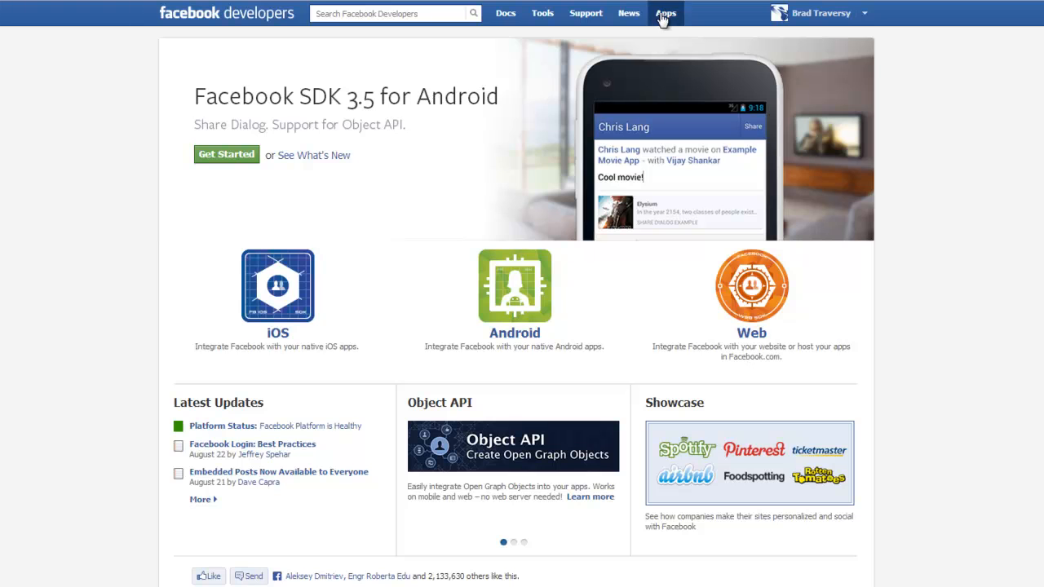
pyautogui.moveTo(430, 43)
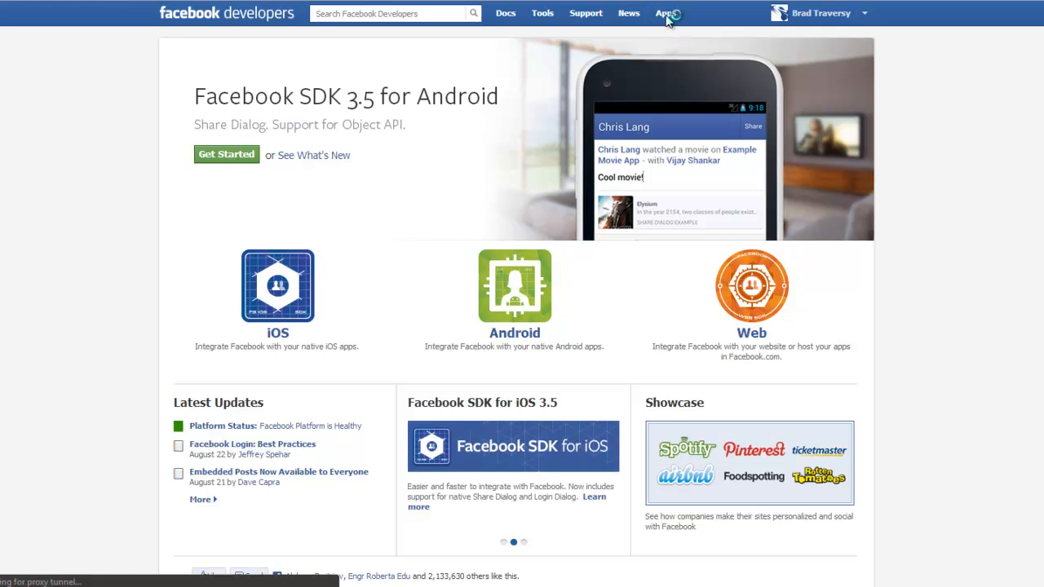
# Step: Bring up the Create New App form from the Facebook Developers Apps page
pyautogui.click(662, 14)
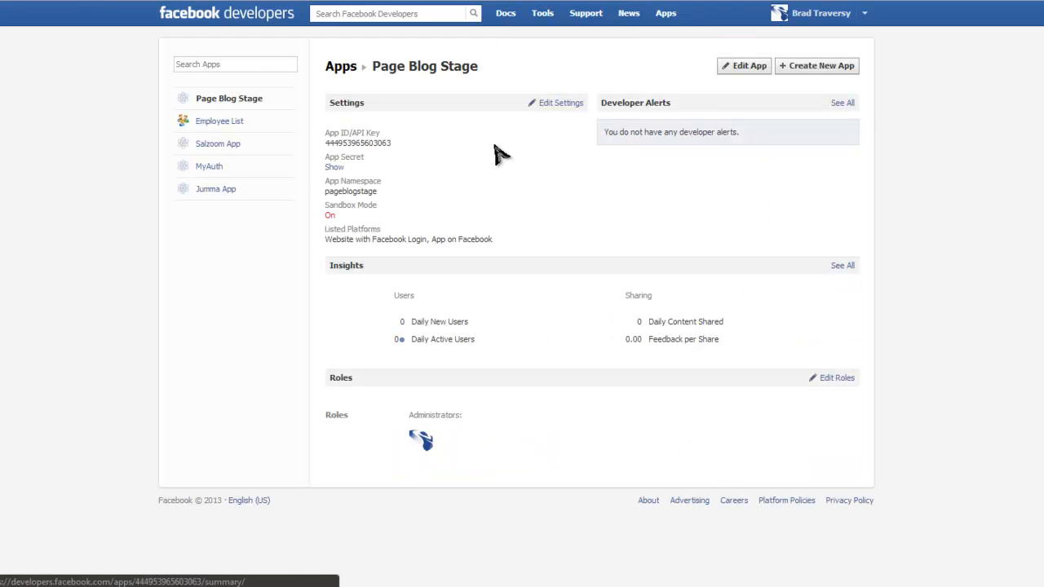
pyautogui.moveTo(816, 69)
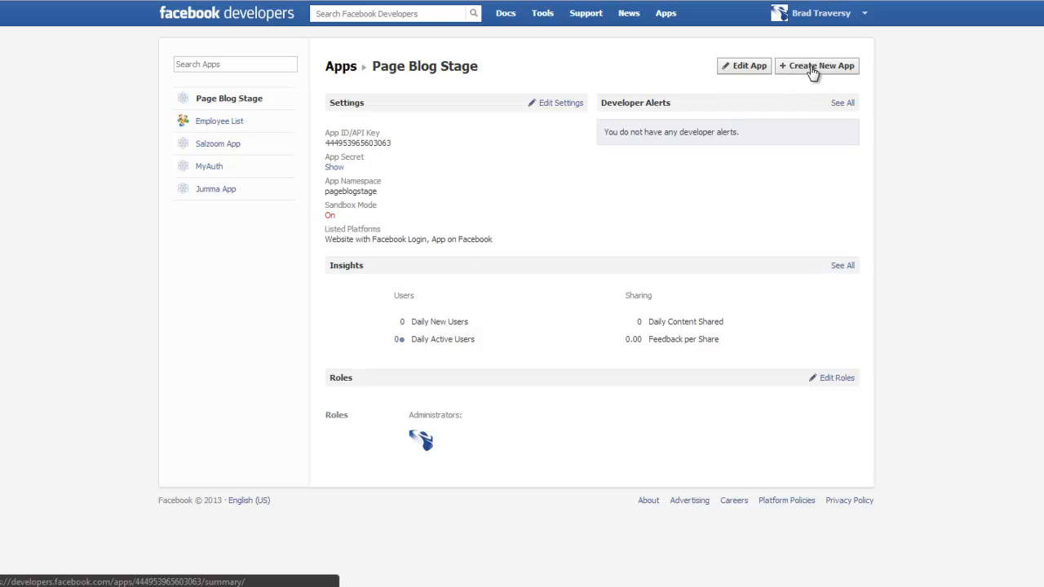
pyautogui.click(817, 65)
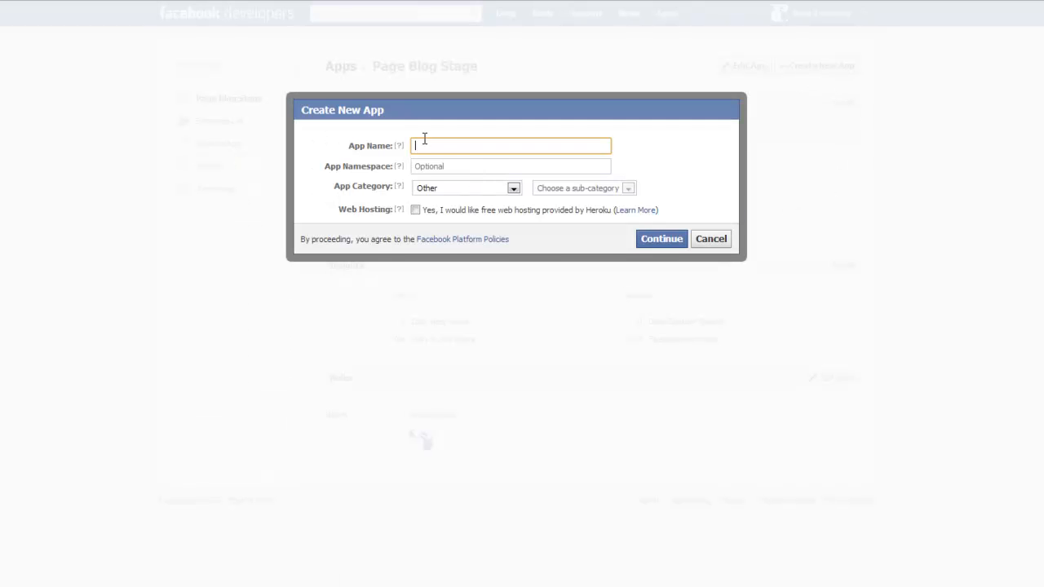
# Step: Enter 'Responderzone Login' as the new app's name
pyautogui.write('R')
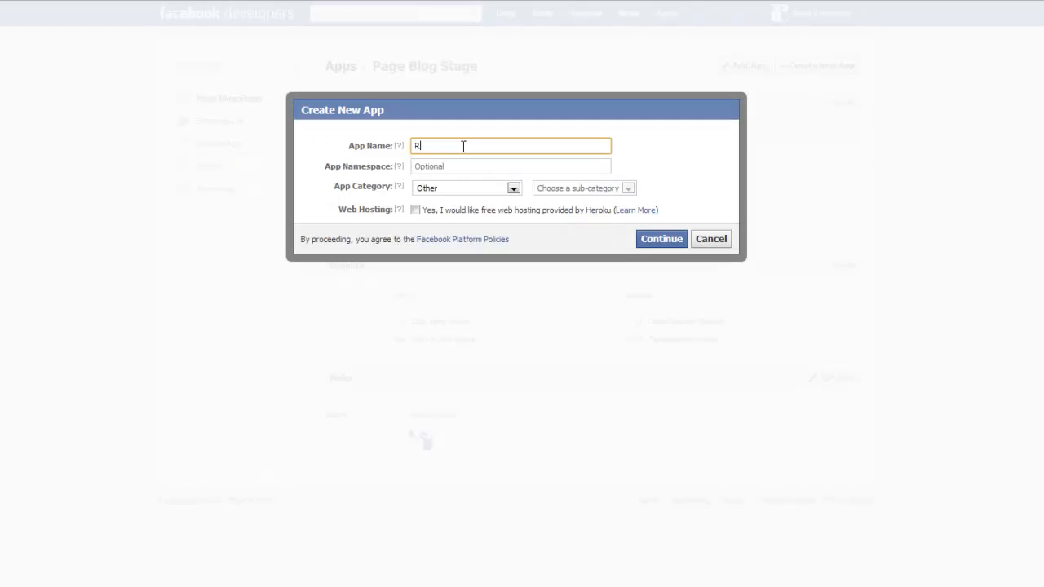
pyautogui.write('esponder')
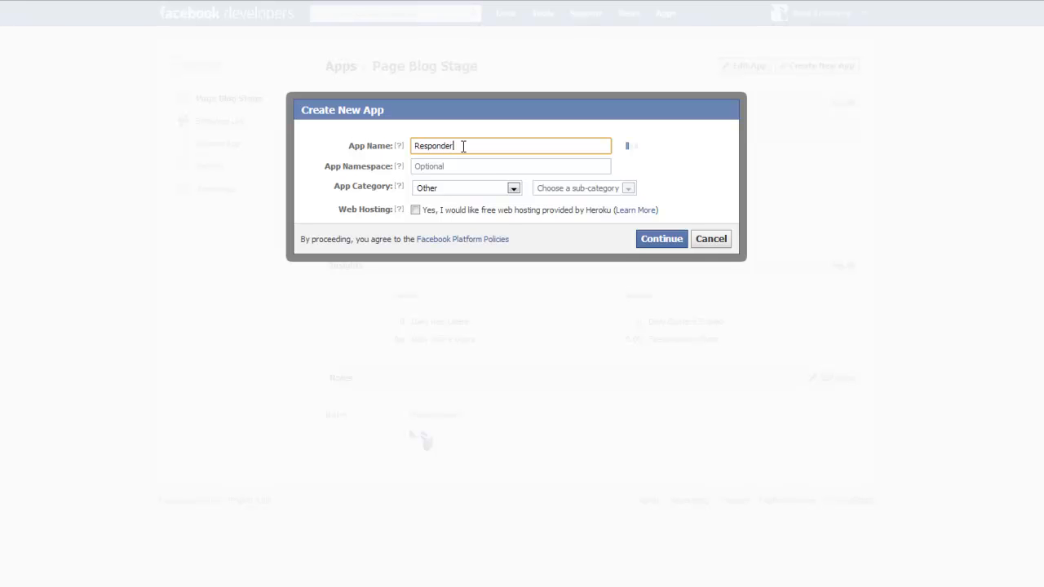
pyautogui.write('zone')
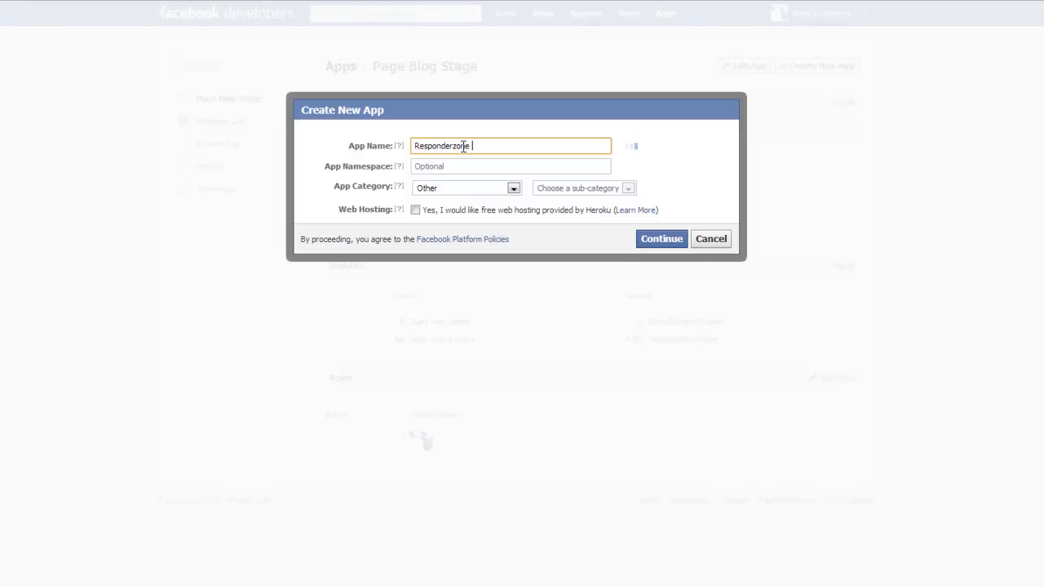
pyautogui.write('Login')
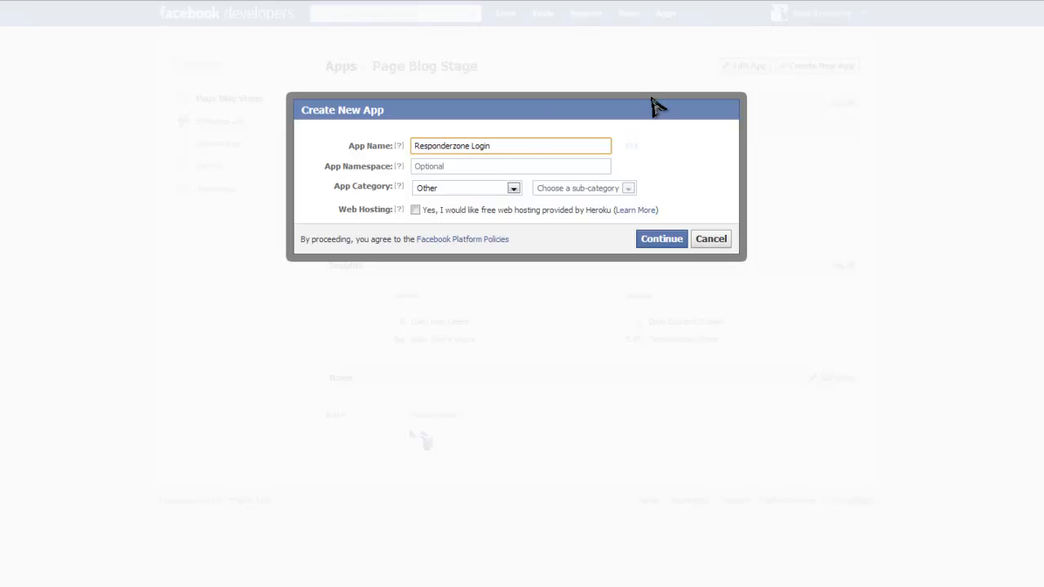
pyautogui.click(511, 166)
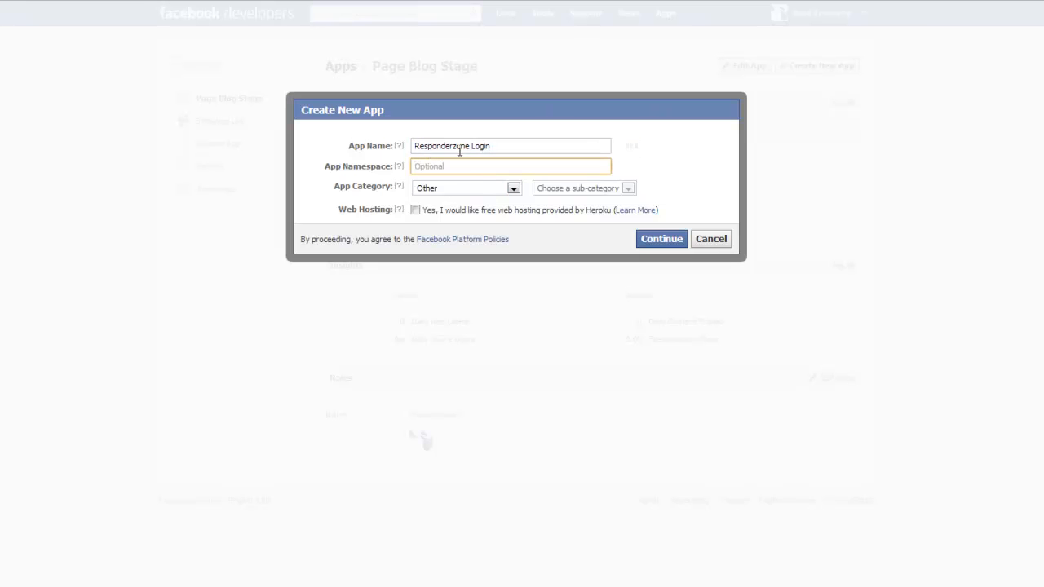
pyautogui.click(509, 166)
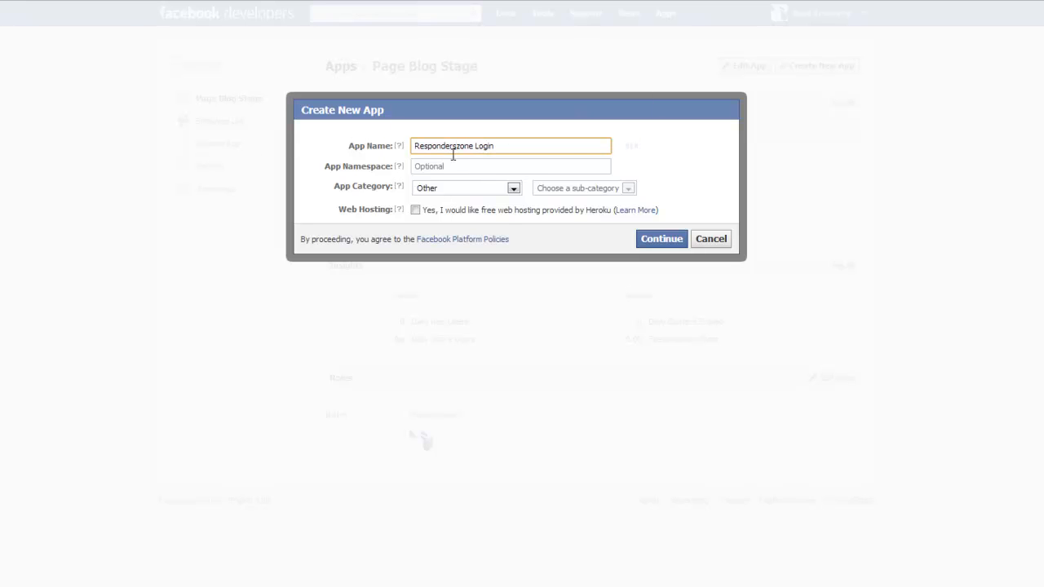
pyautogui.click(511, 166)
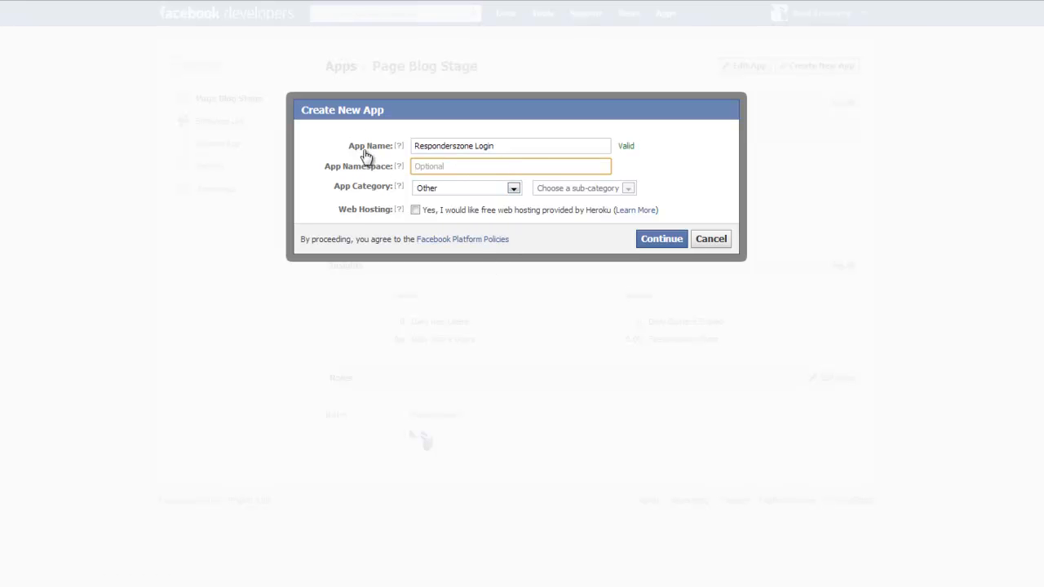
pyautogui.moveTo(399, 166)
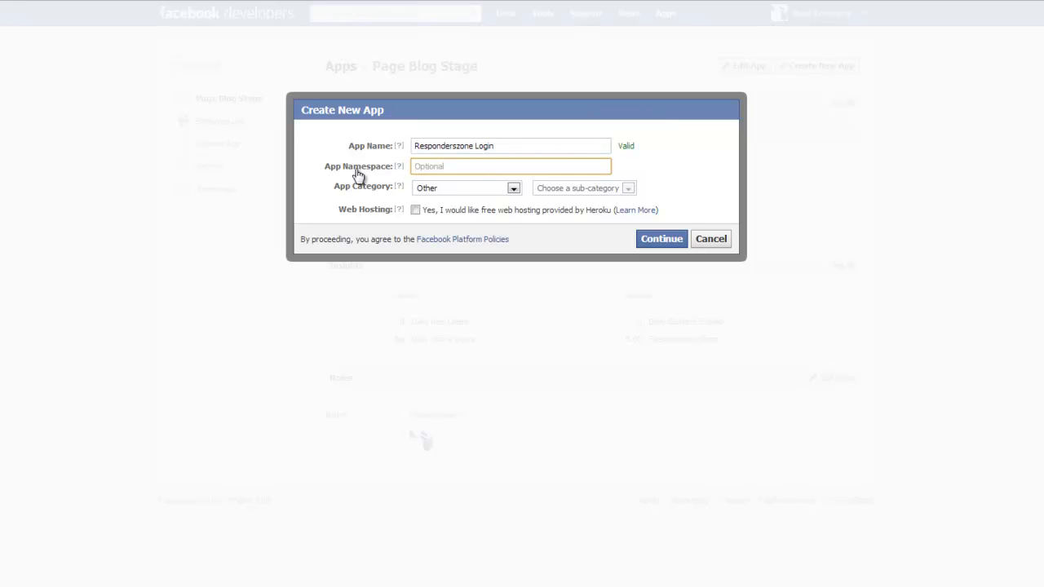
pyautogui.moveTo(378, 175)
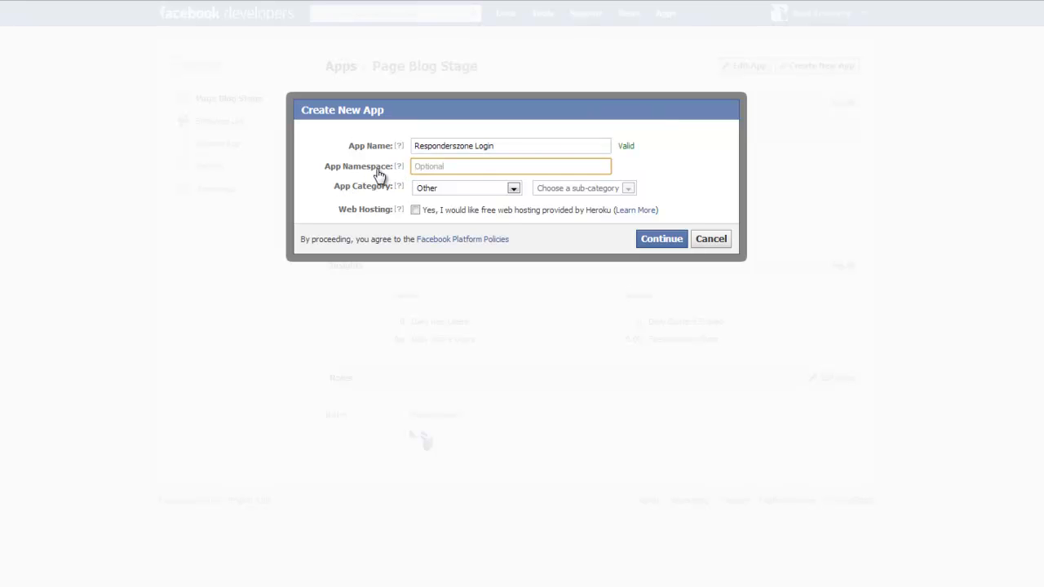
# Step: Set namespace responderszonelogin, keep category Other, and submit the new app
pyautogui.click(511, 166)
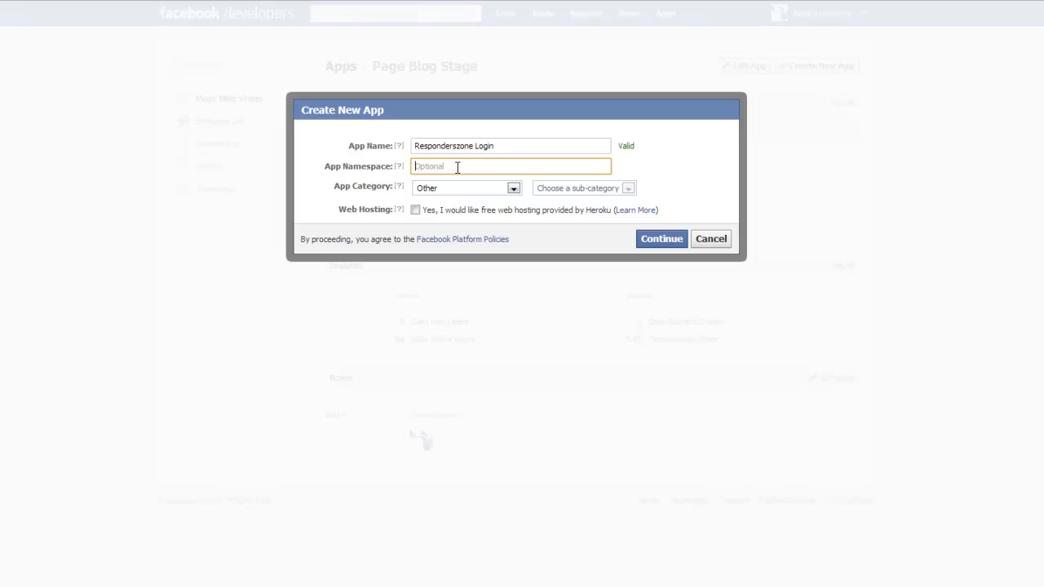
pyautogui.write('res')
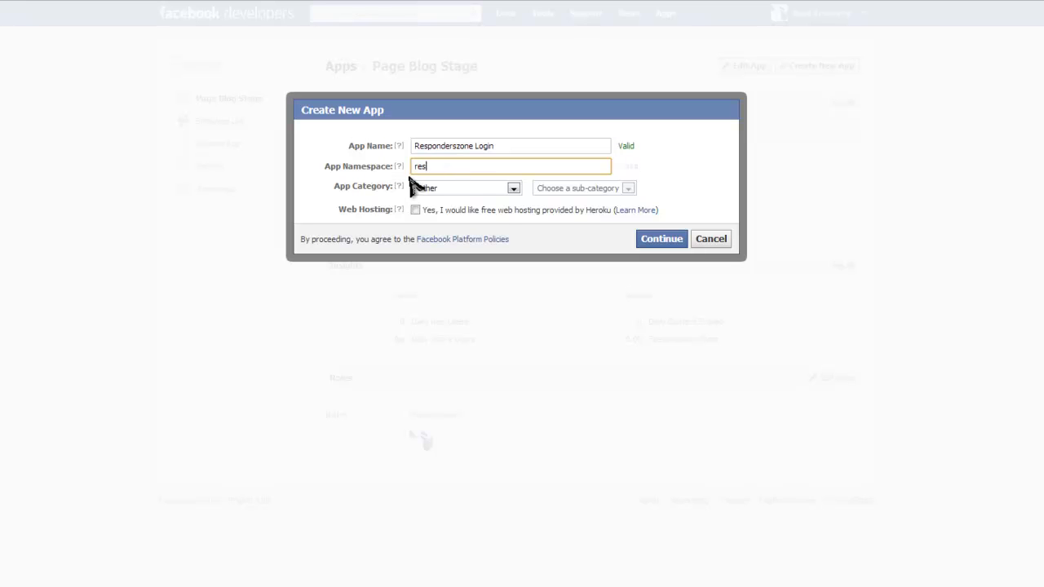
pyautogui.write('respondersz')
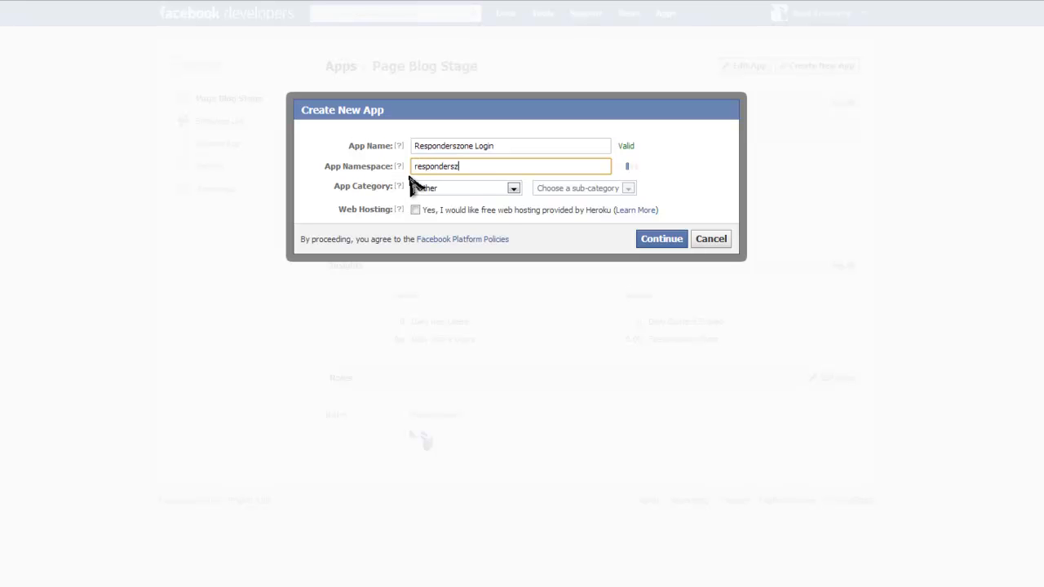
pyautogui.write('onelogin')
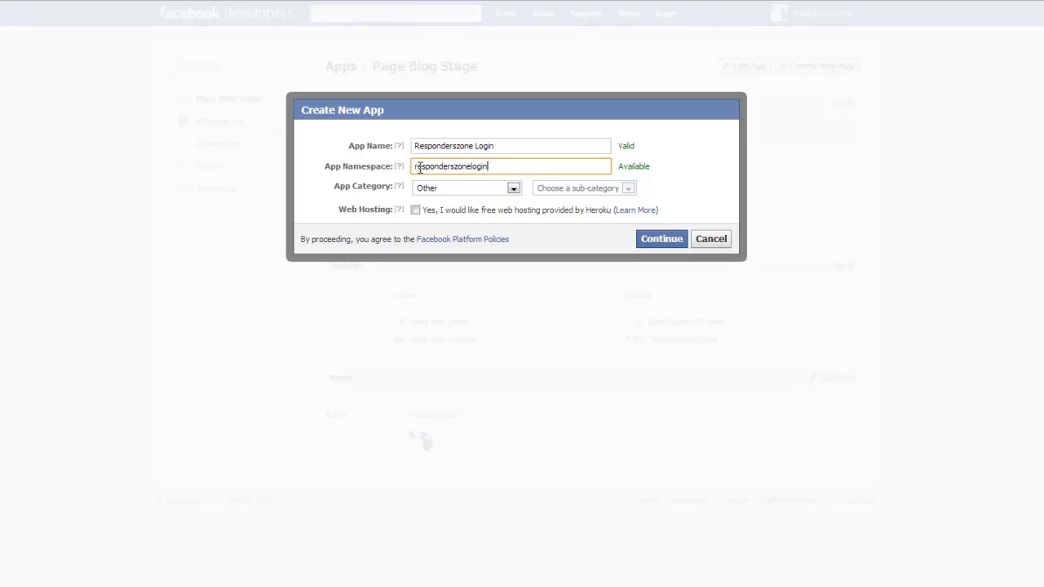
pyautogui.moveTo(485, 187)
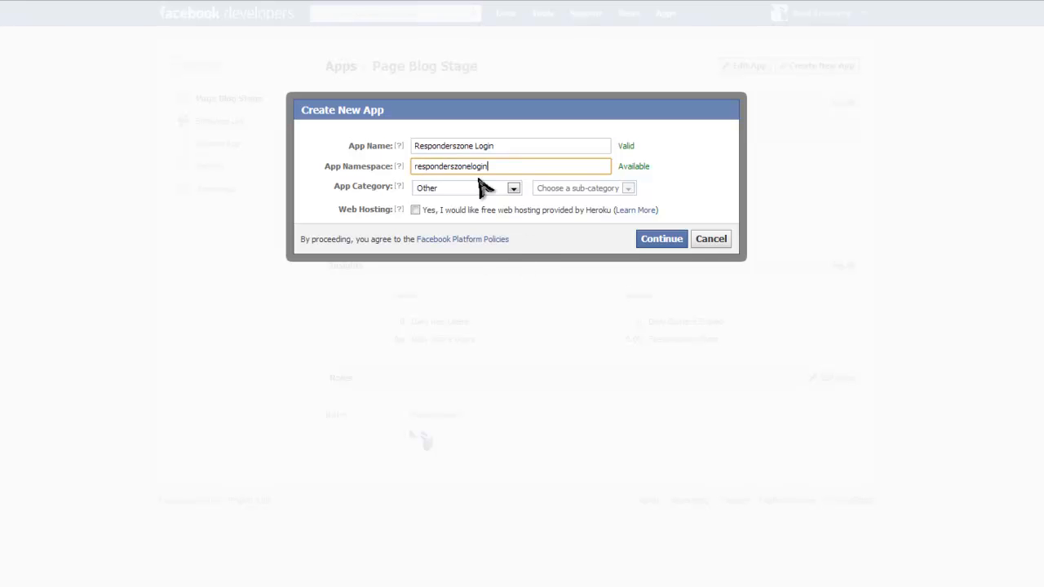
pyautogui.click(513, 187)
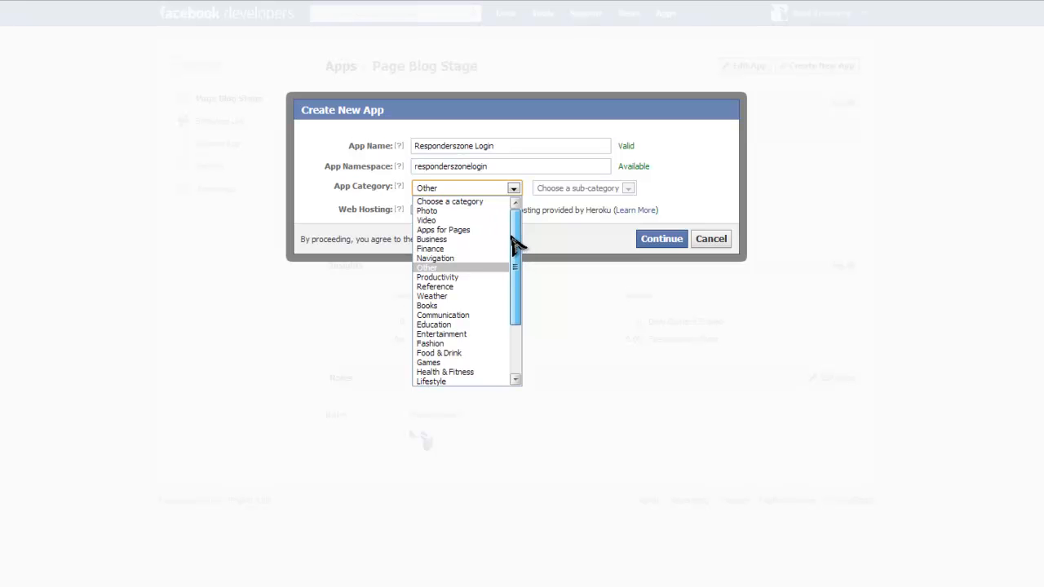
pyautogui.moveTo(516, 251)
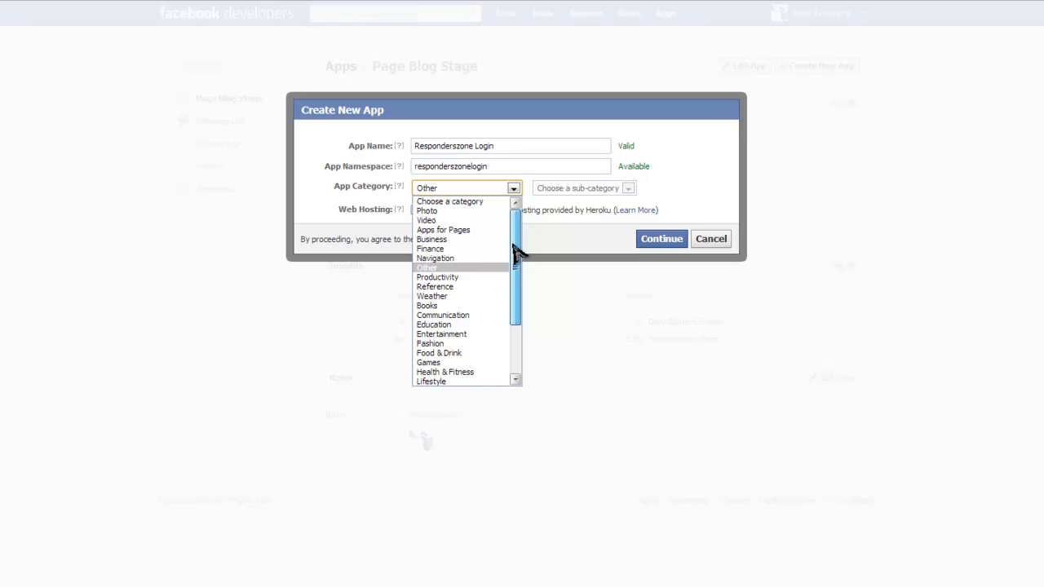
pyautogui.scroll(-3)
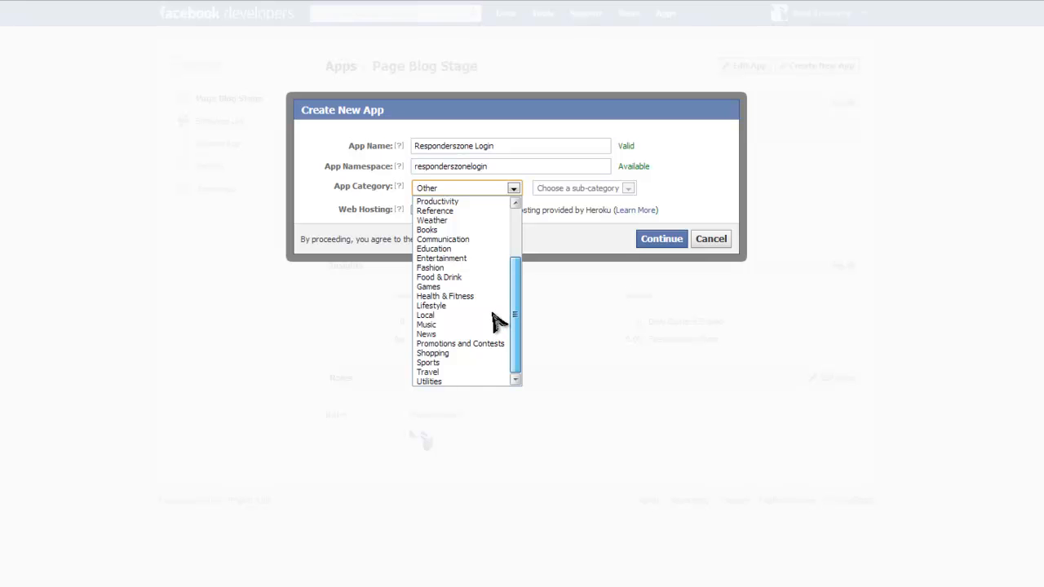
pyautogui.scroll(3)
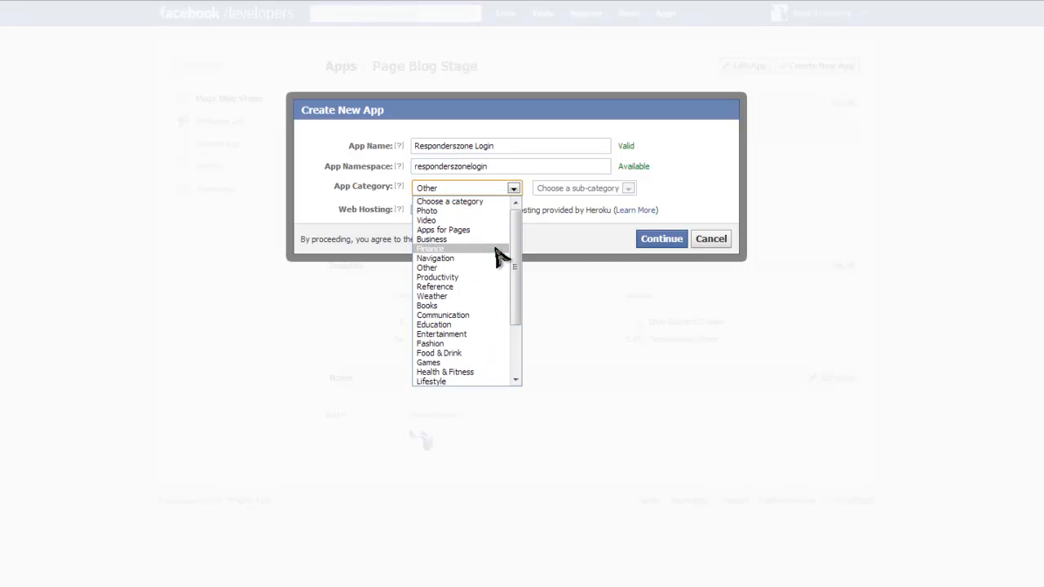
pyautogui.click(426, 267)
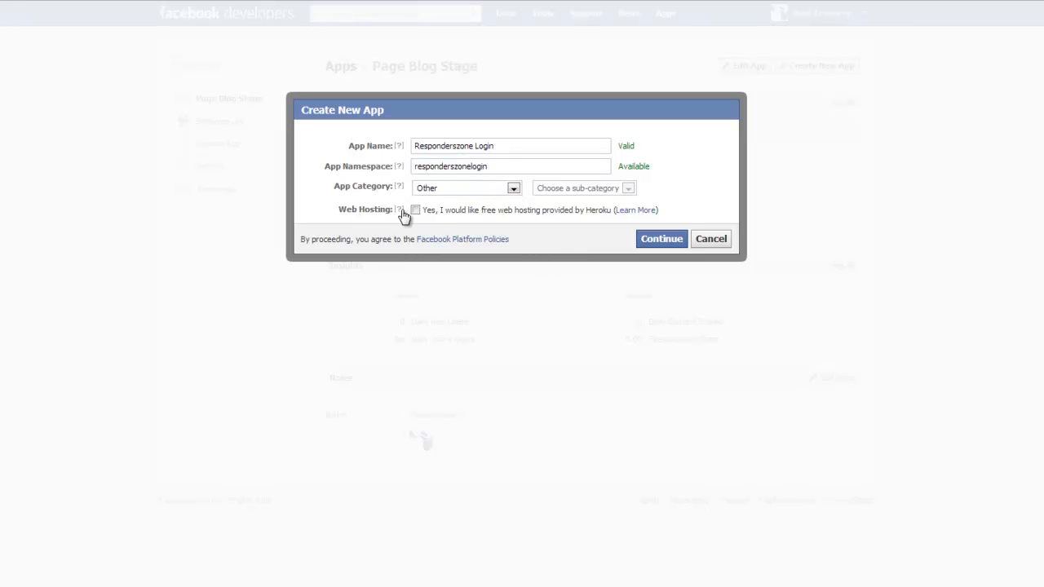
pyautogui.moveTo(553, 240)
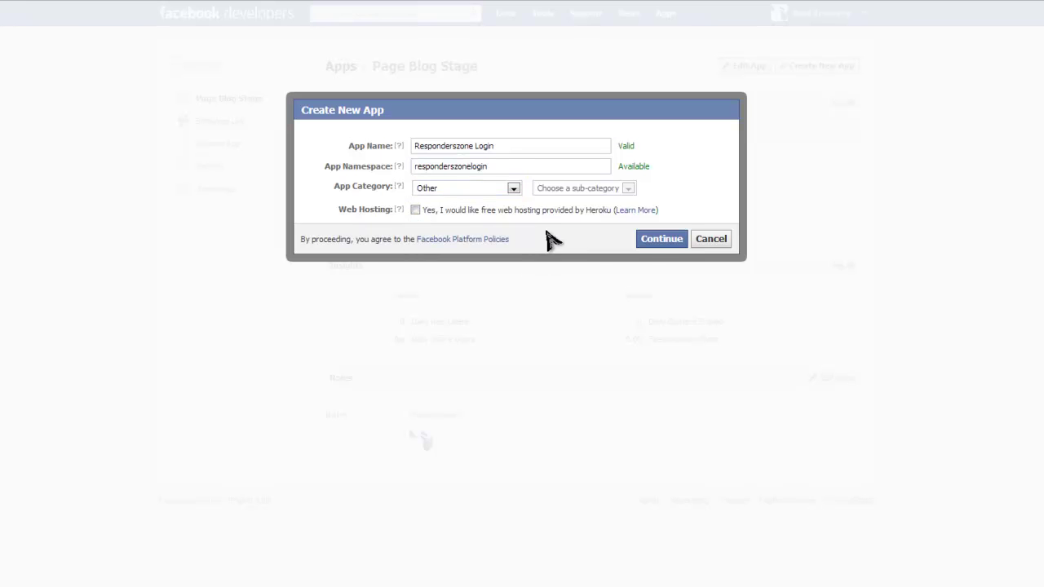
pyautogui.click(660, 238)
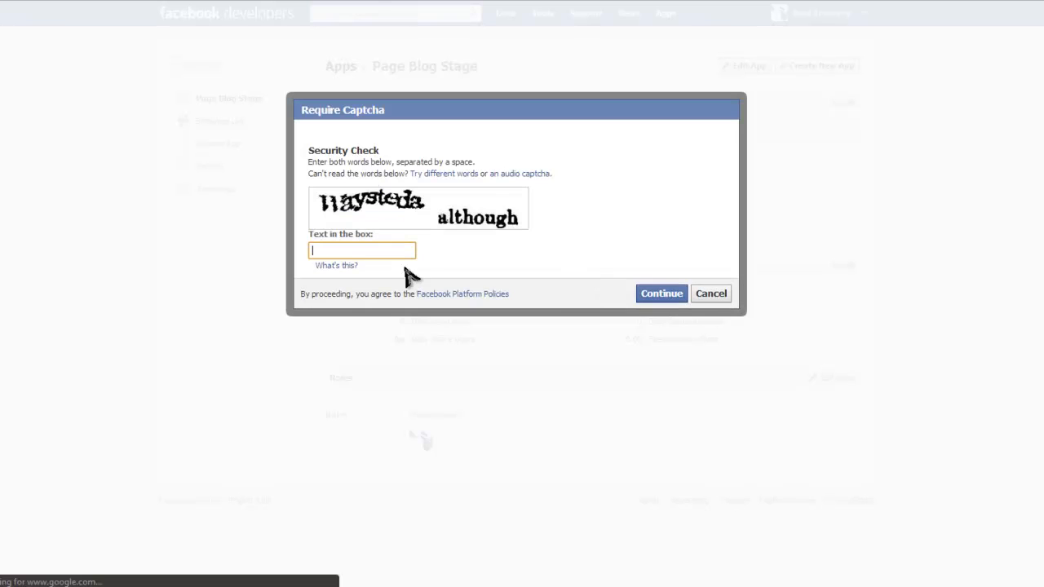
# Step: Enter the captcha words and submit to reach the app's Basic settings
pyautogui.write('W')
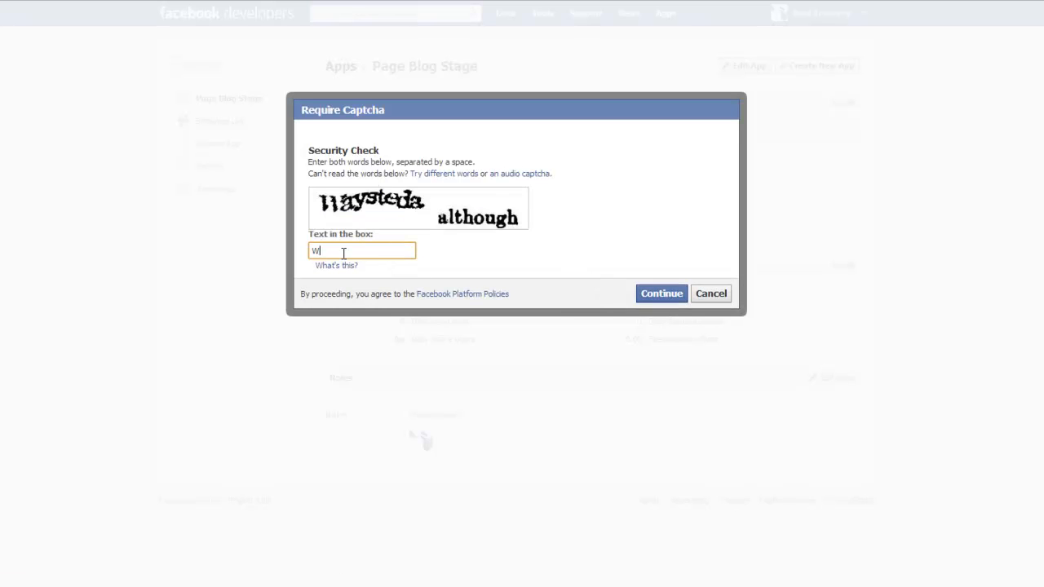
pyautogui.write('ays')
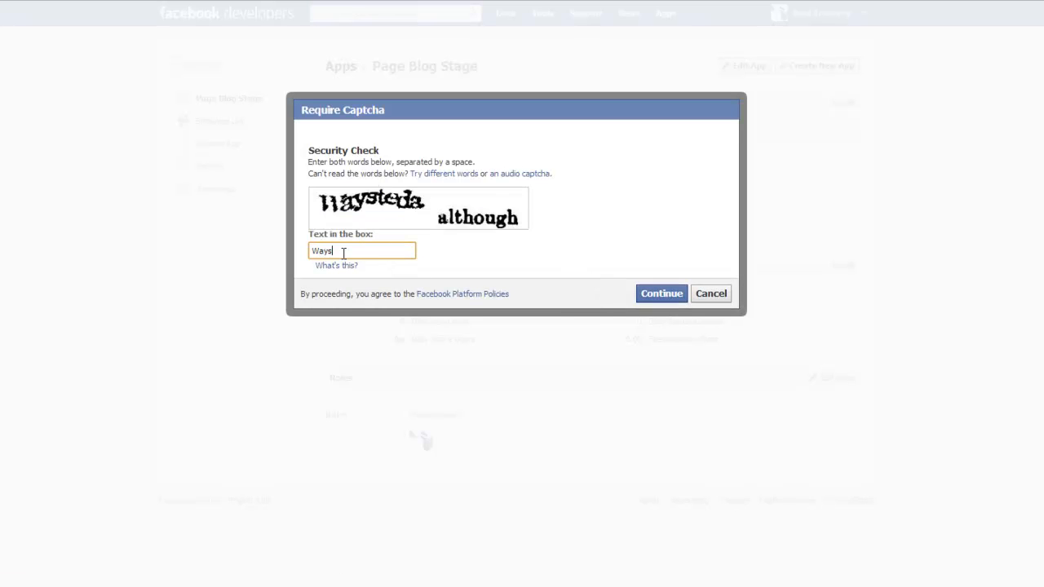
pyautogui.write('teda')
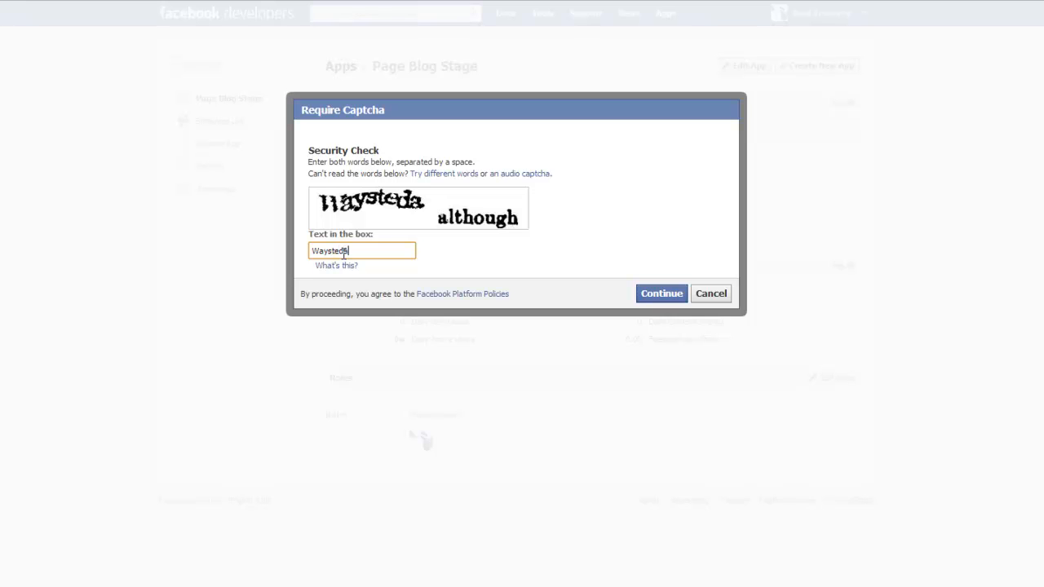
pyautogui.write('al')
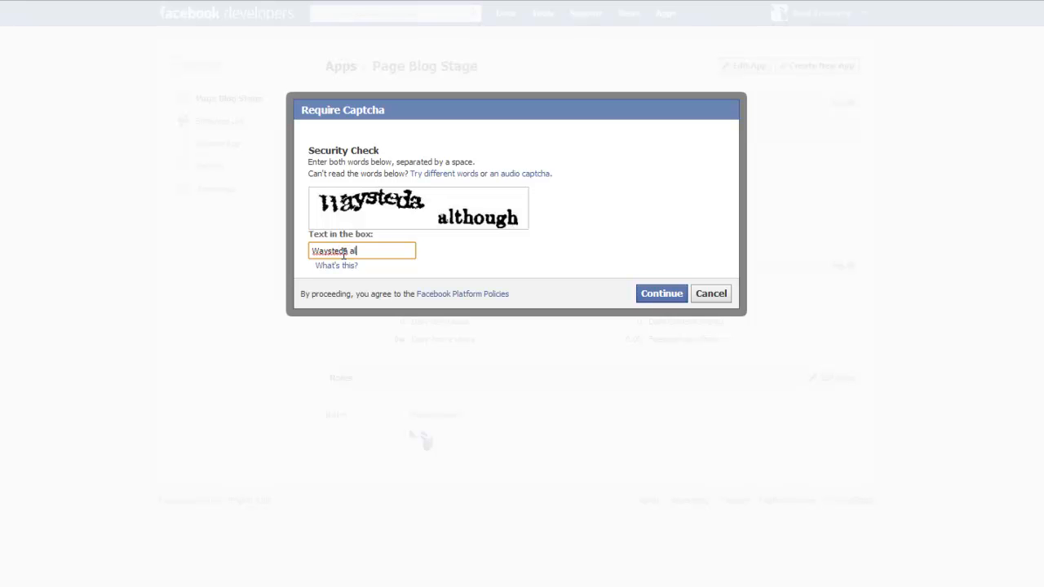
pyautogui.write('though')
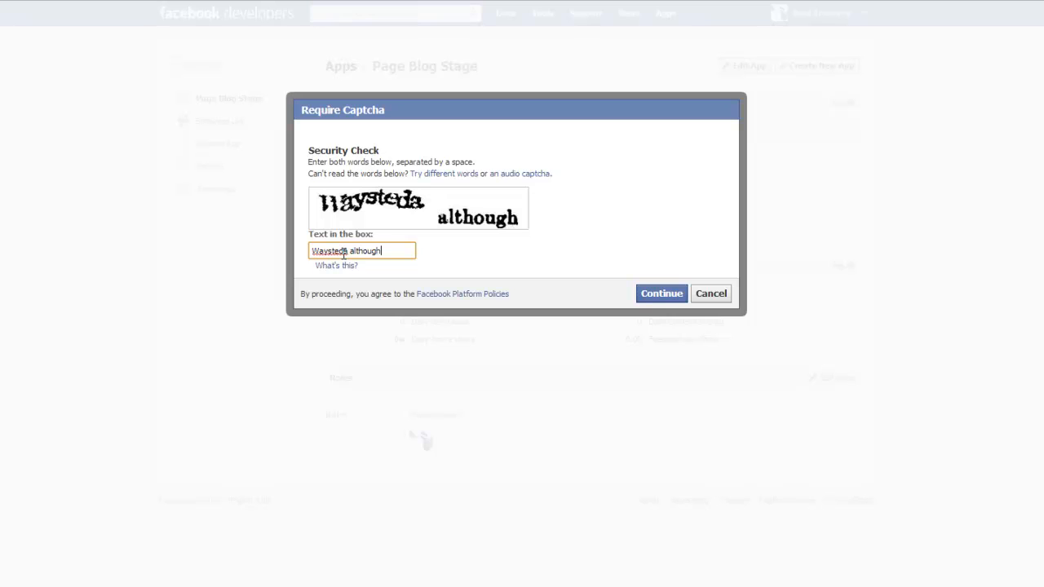
pyautogui.click(660, 293)
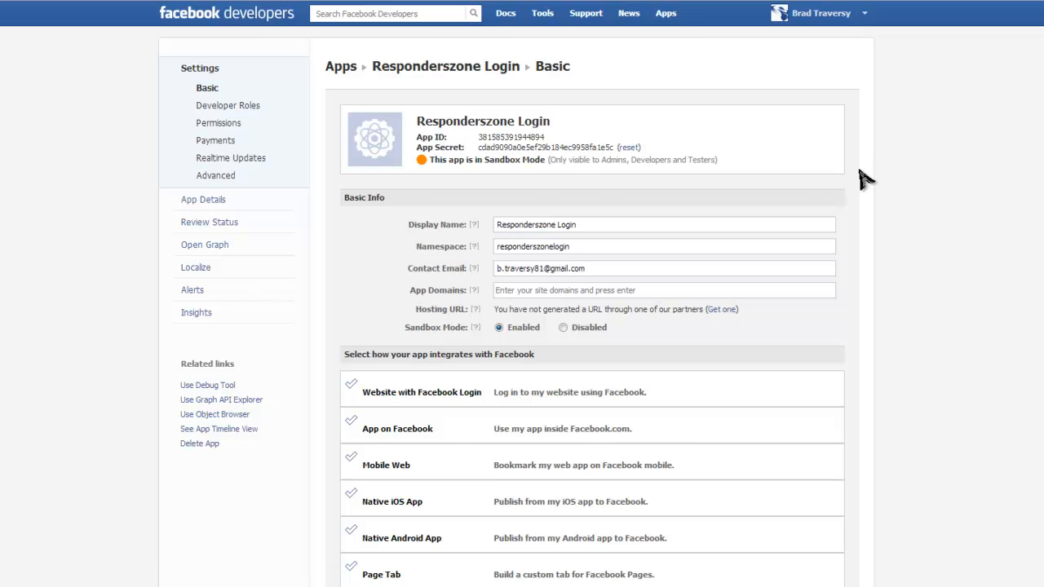
# Step: Enter responderszone.com in the App Domains field
pyautogui.scroll(-3)
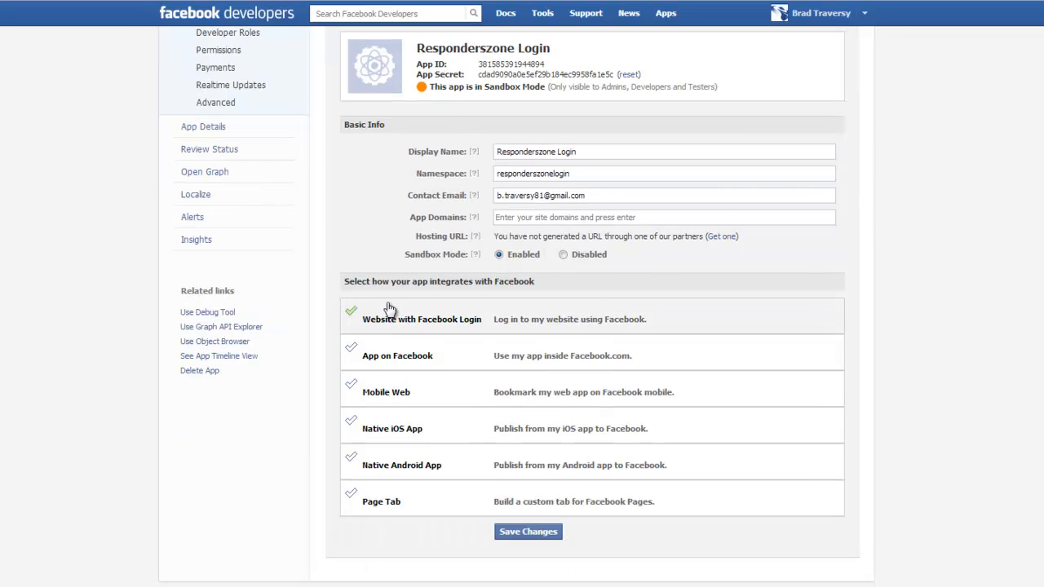
pyautogui.moveTo(331, 159)
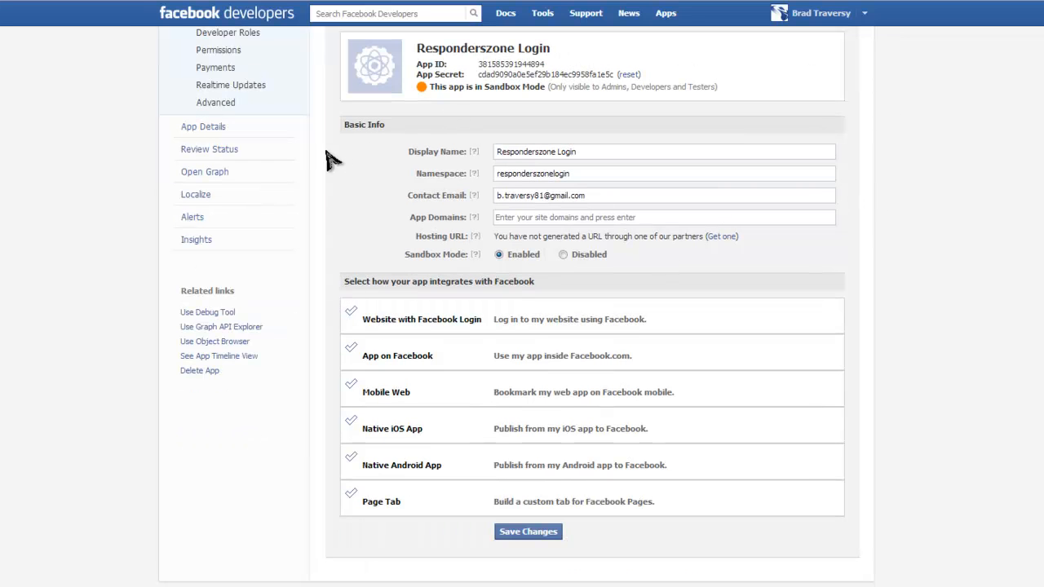
pyautogui.moveTo(526, 236)
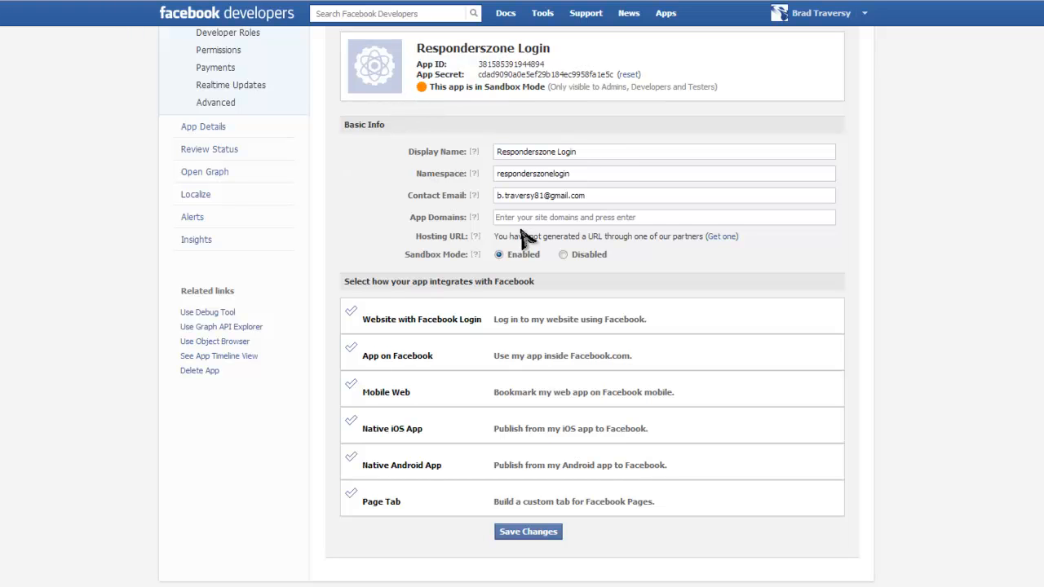
pyautogui.moveTo(457, 236)
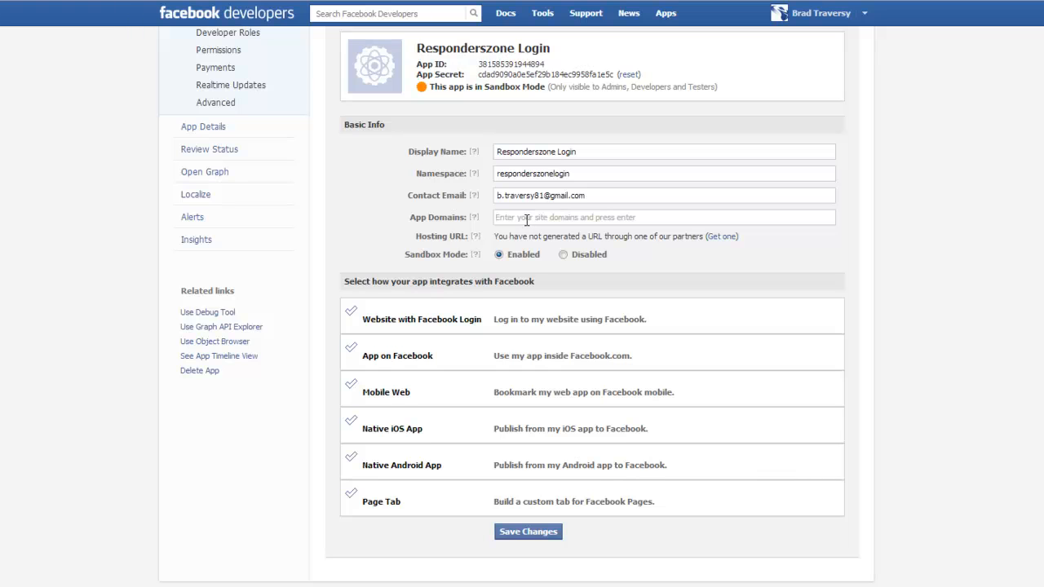
pyautogui.write('responderszone')
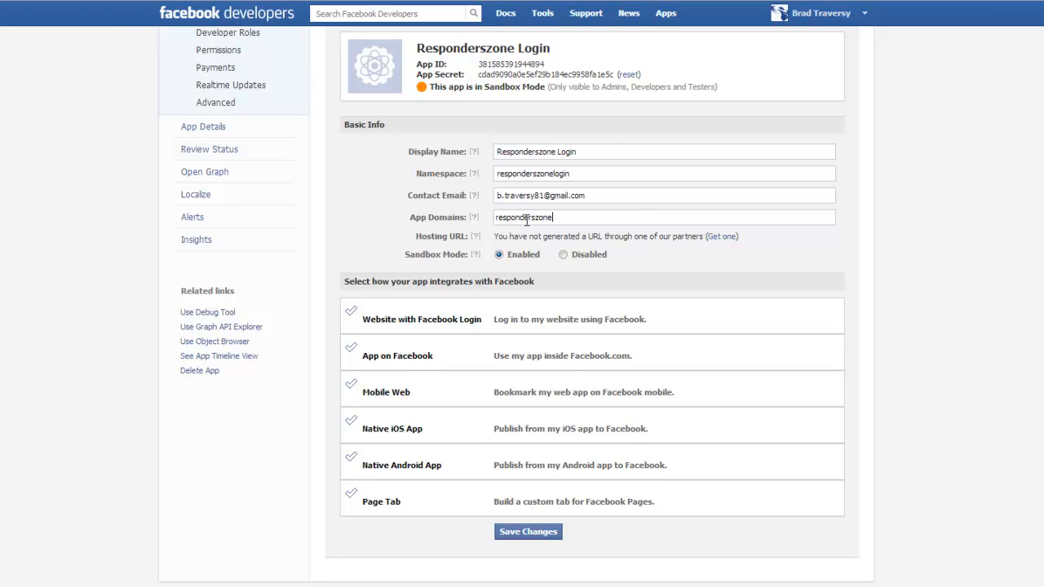
pyautogui.write('.com')
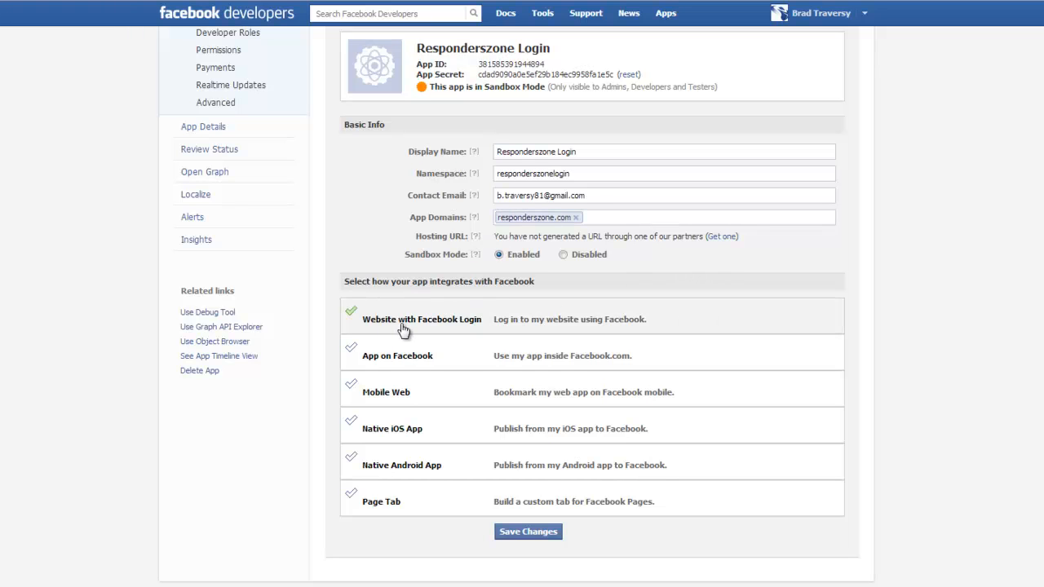
pyautogui.moveTo(428, 328)
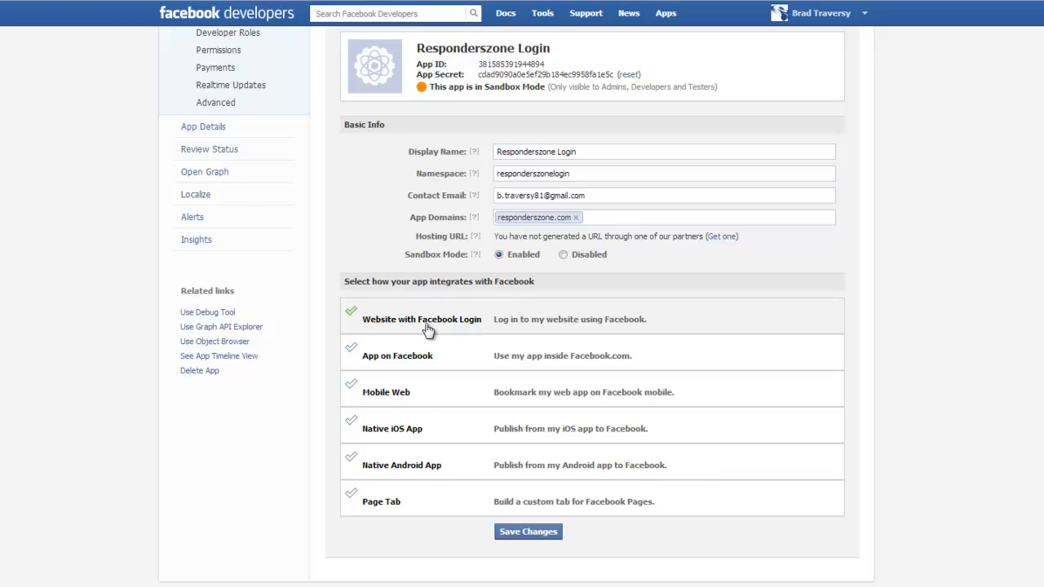
pyautogui.click(421, 319)
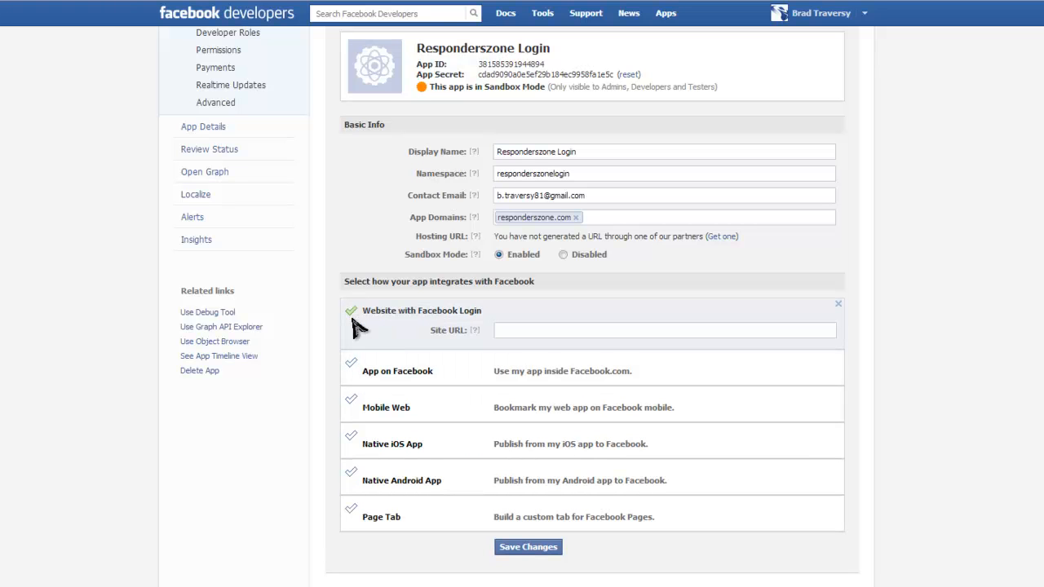
pyautogui.moveTo(473, 338)
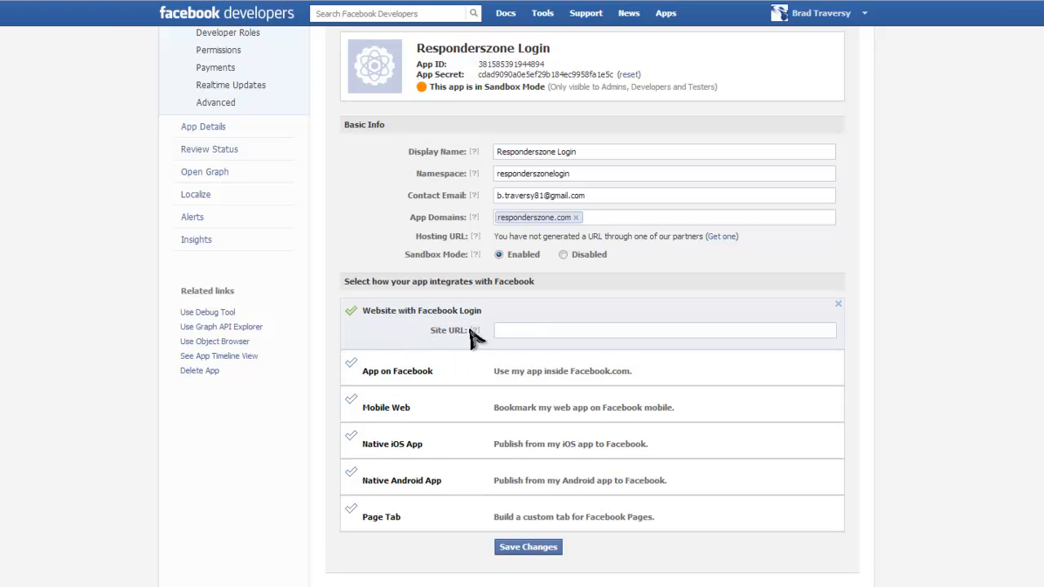
pyautogui.moveTo(476, 331)
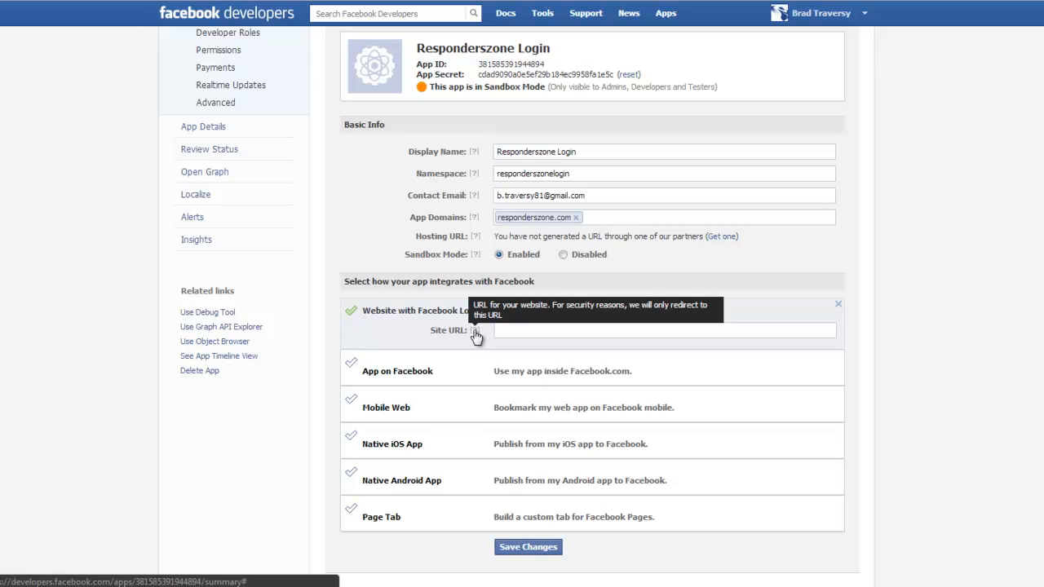
pyautogui.click(665, 330)
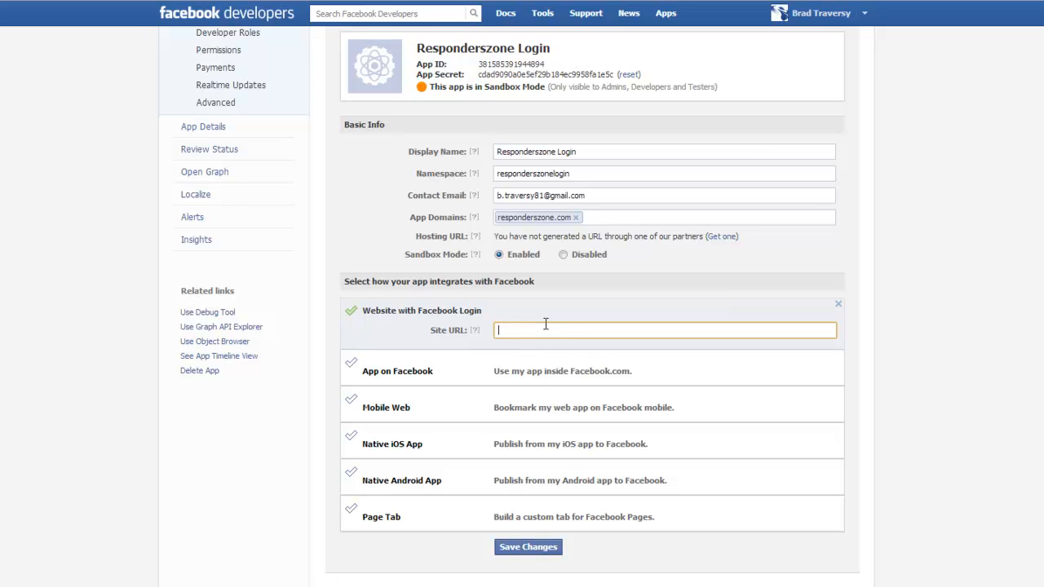
pyautogui.write('http')
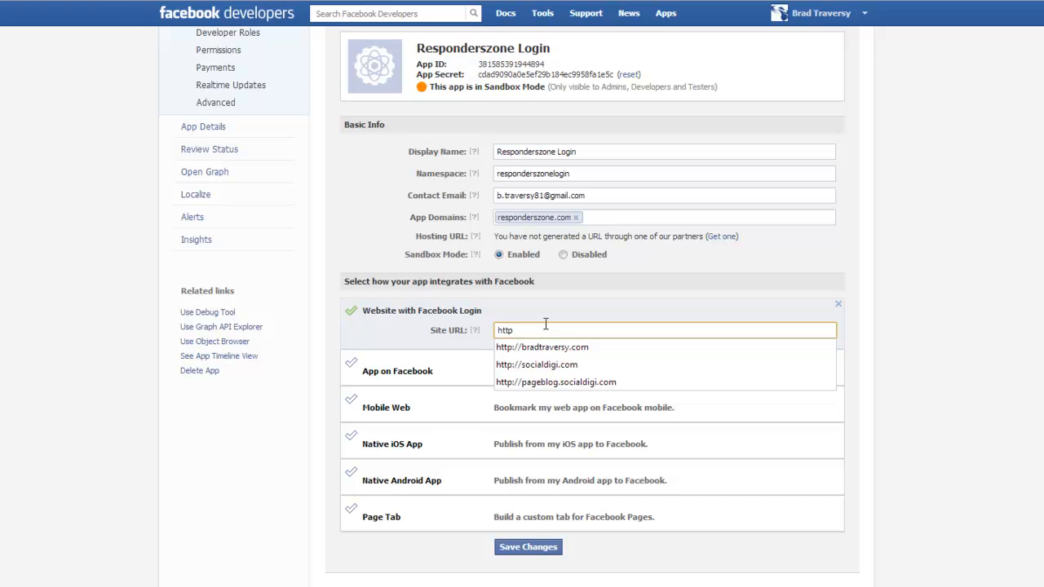
pyautogui.write('://')
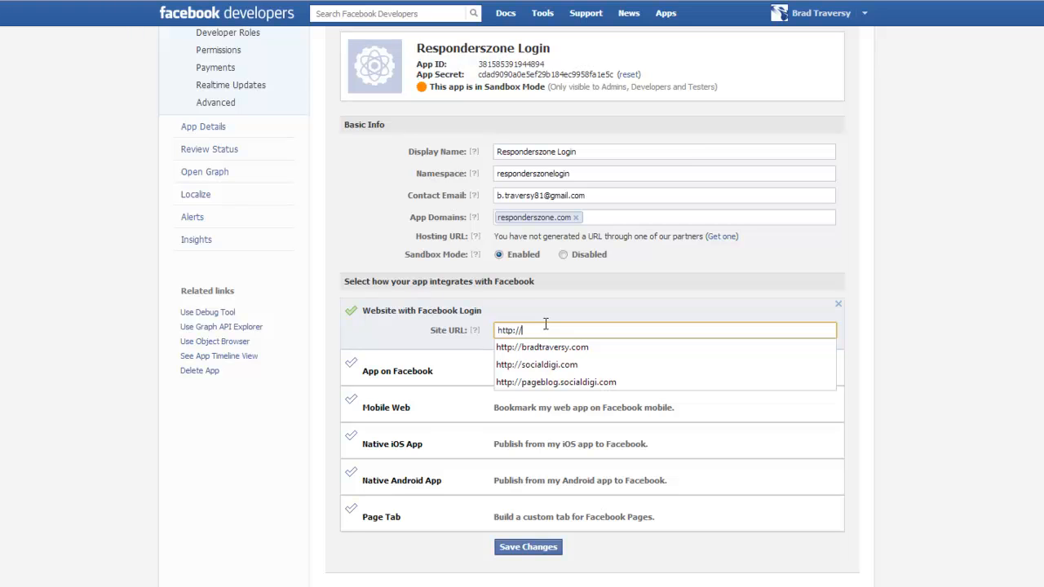
pyautogui.write('www.r')
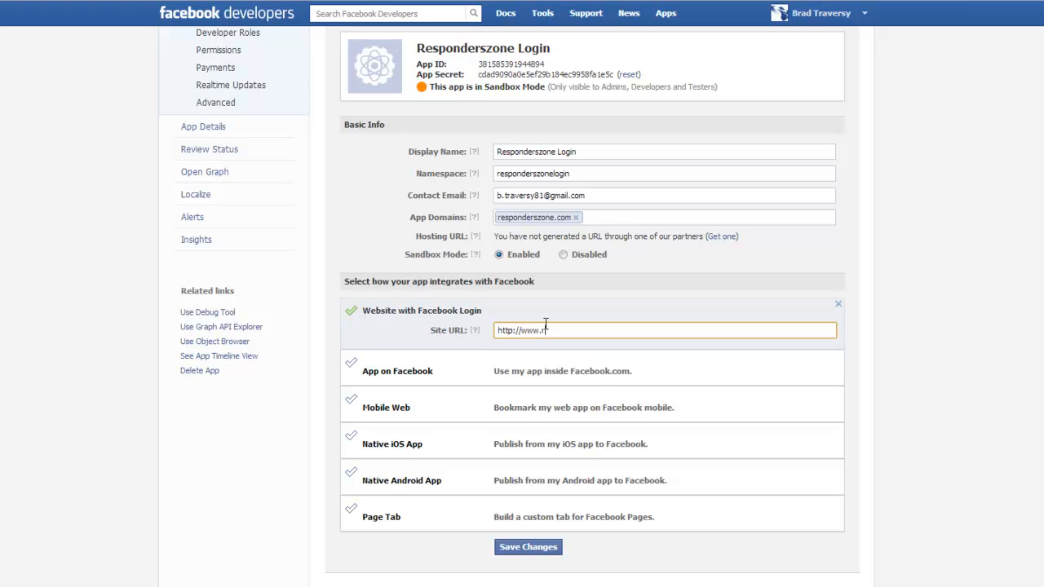
pyautogui.write('esponder')
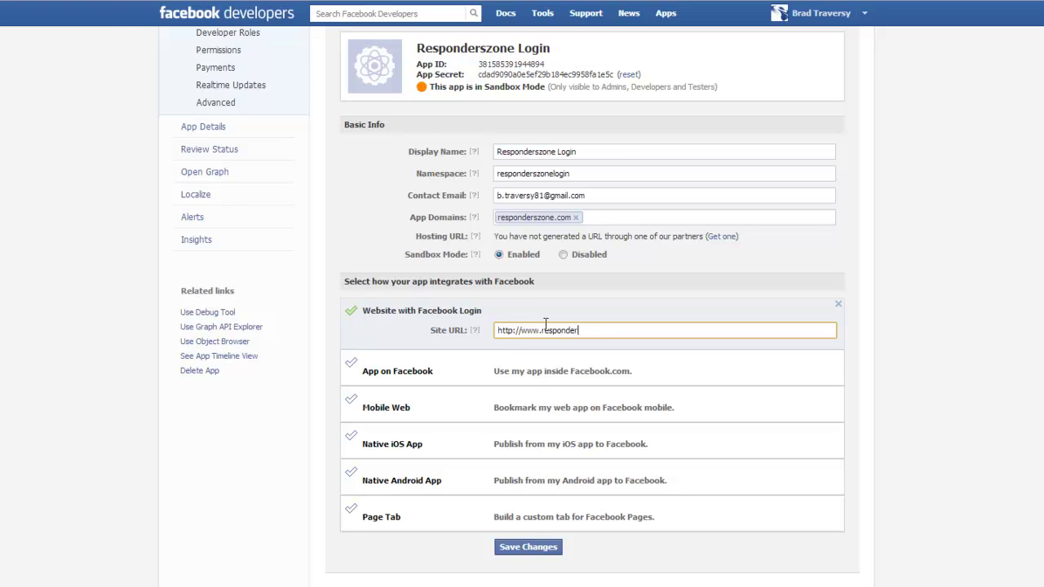
pyautogui.write('zone.co')
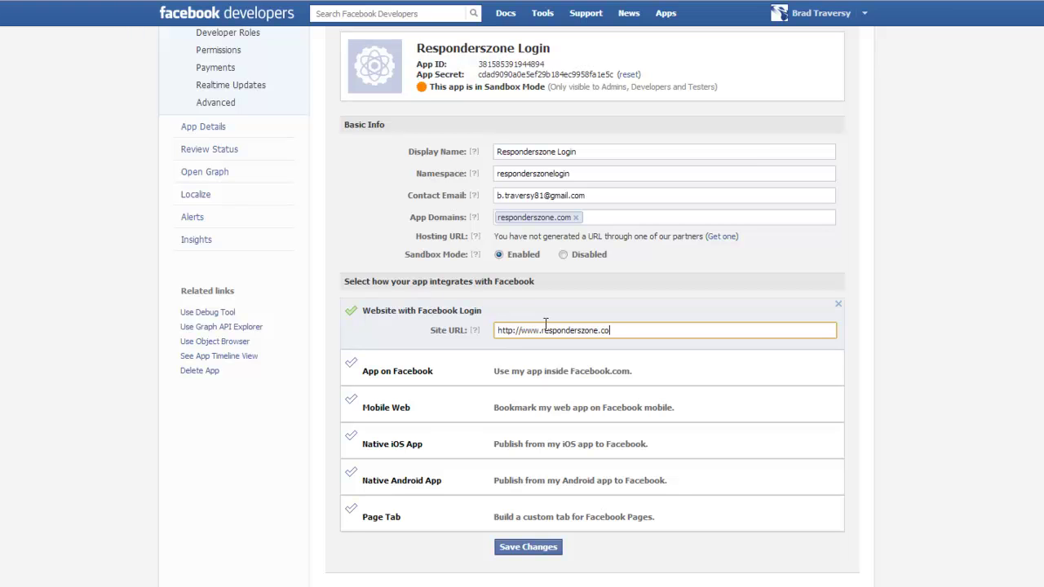
pyautogui.write('m')
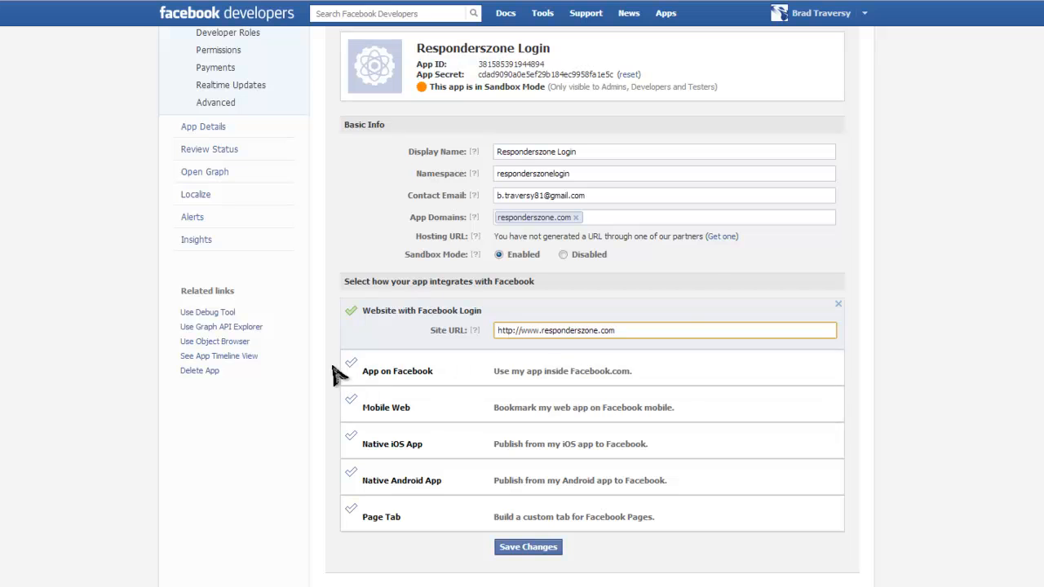
pyautogui.click(350, 444)
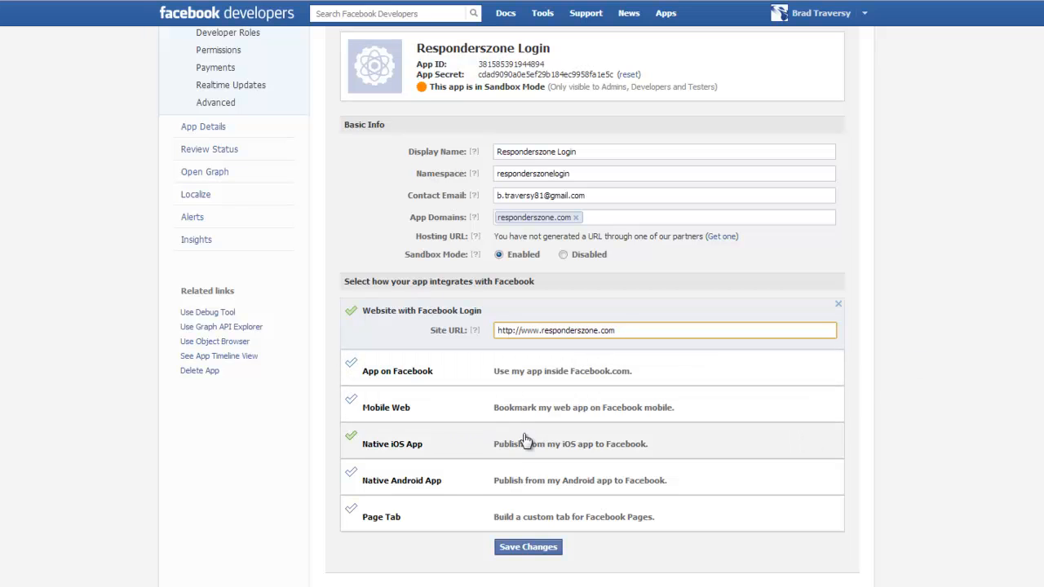
pyautogui.moveTo(958, 289)
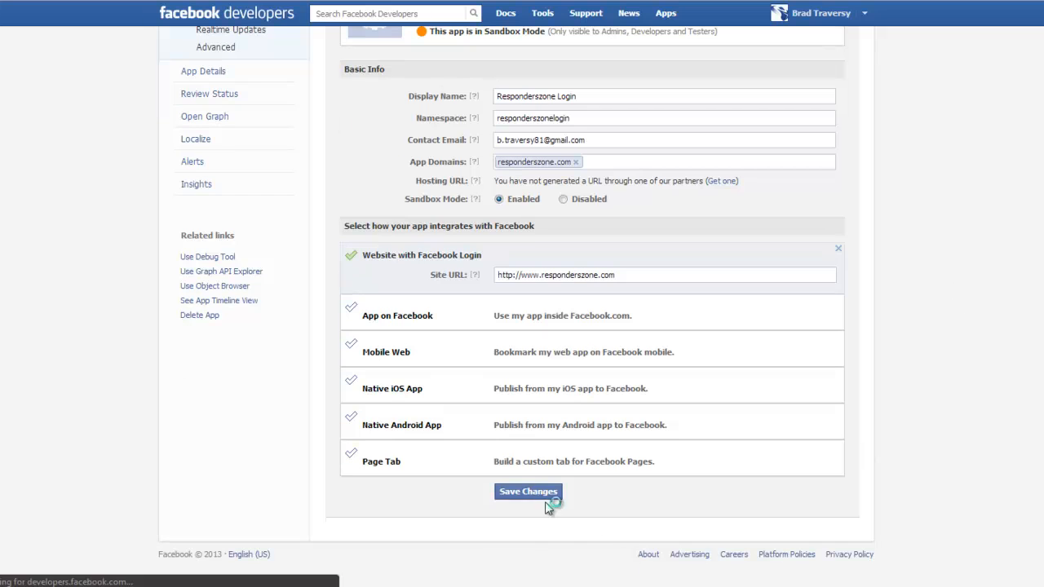
# Step: Save the app's Basic settings and select the App Secret for copying
pyautogui.click(527, 491)
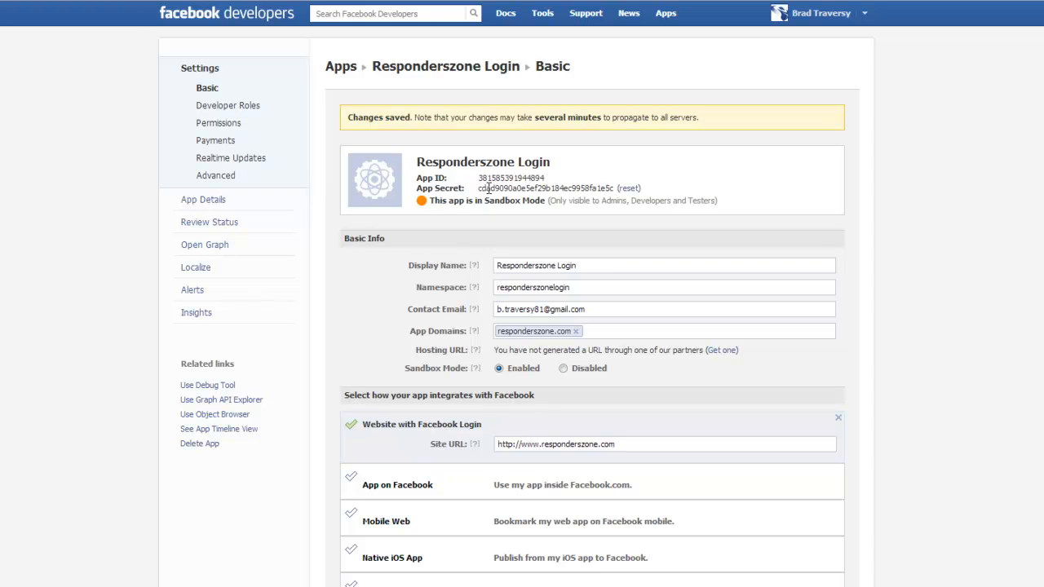
pyautogui.doubleClick(509, 178)
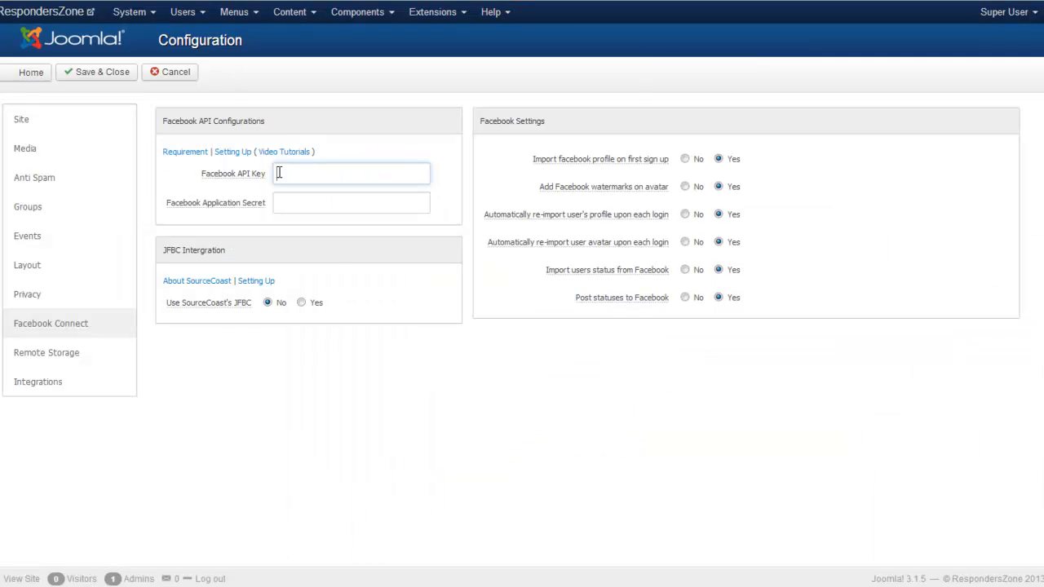
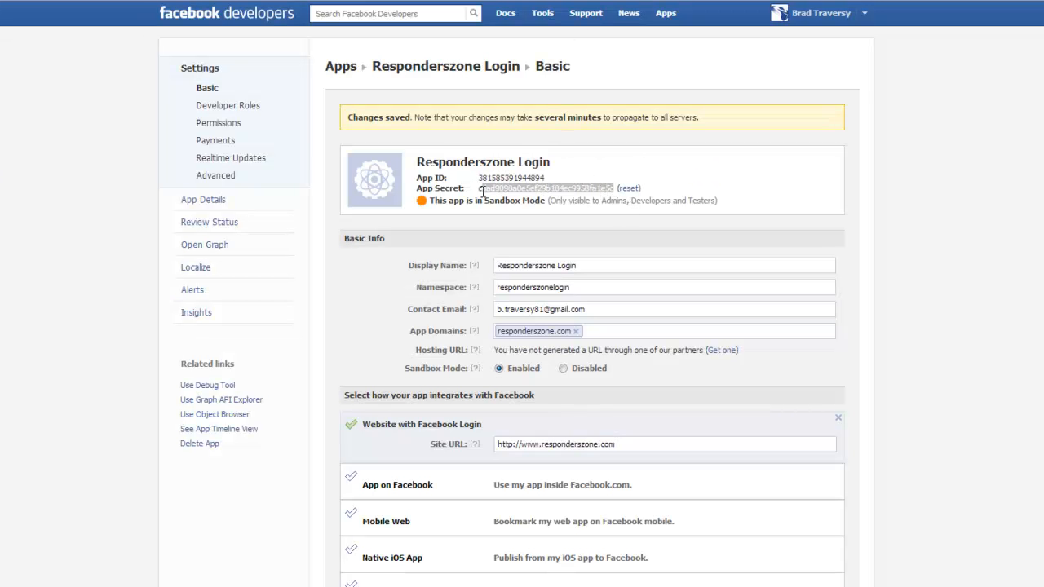
pyautogui.rightClick(545, 189)
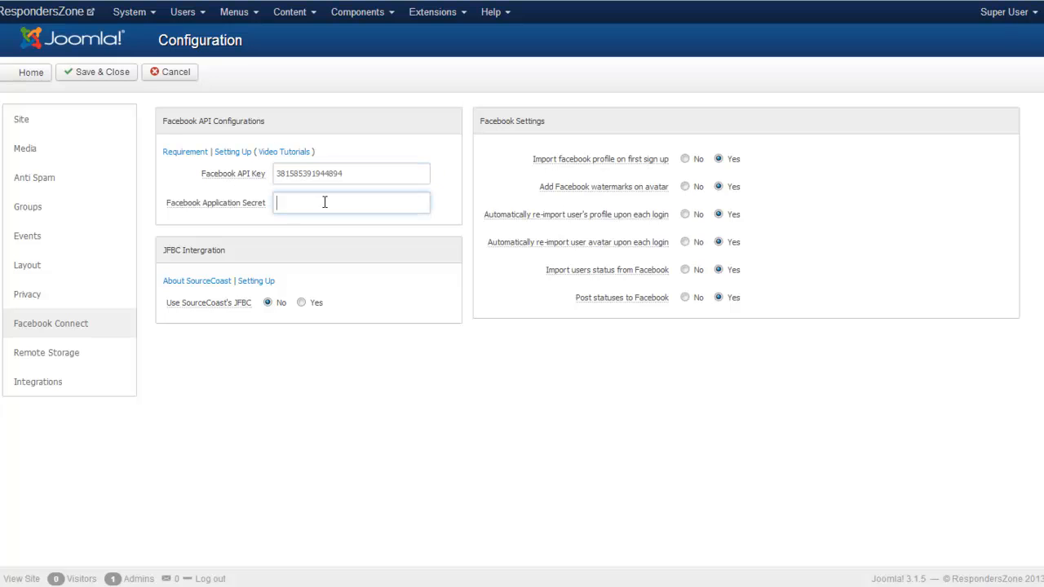
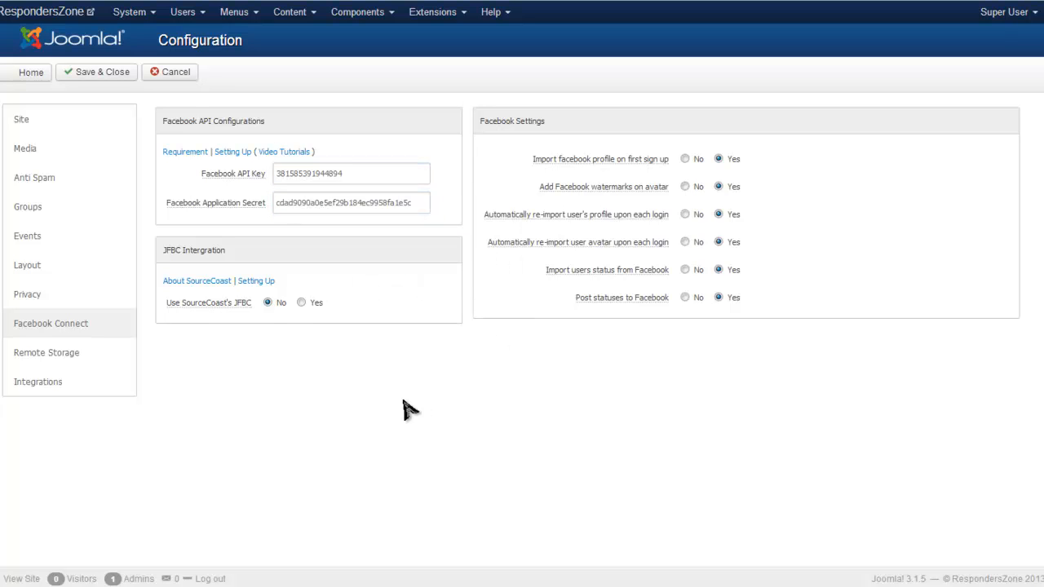
pyautogui.moveTo(746, 229)
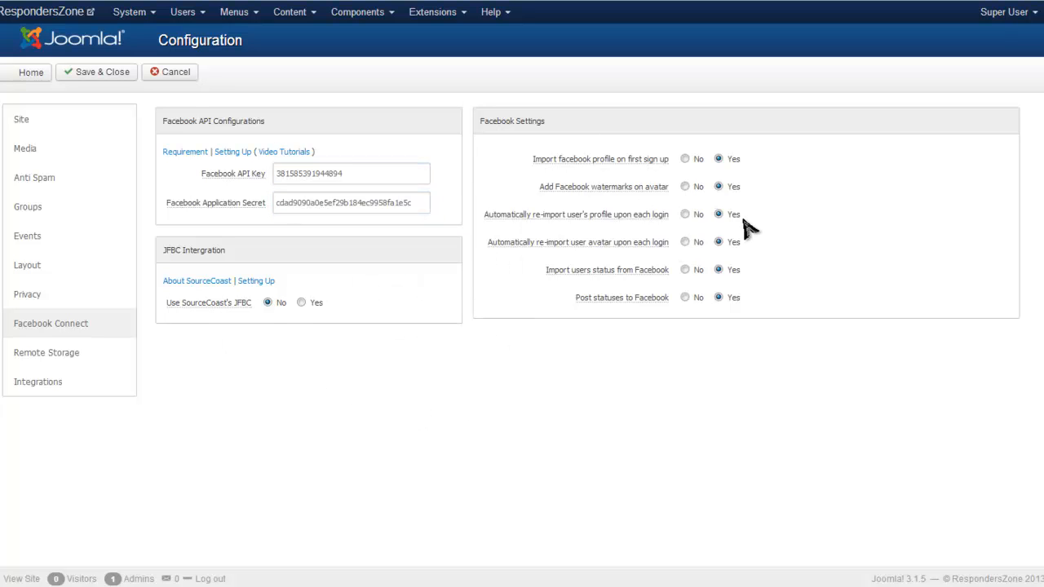
pyautogui.moveTo(626, 318)
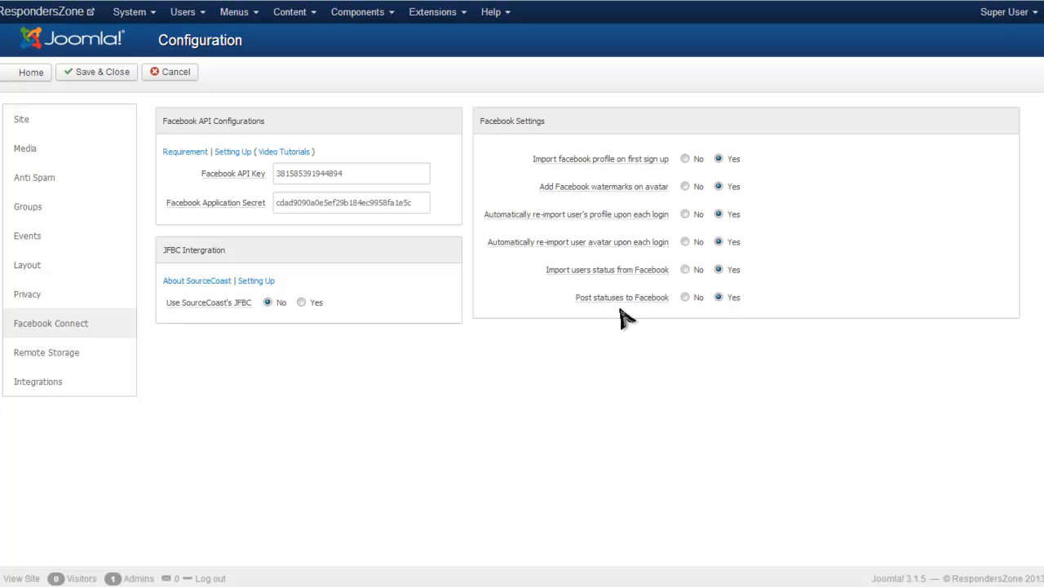
pyautogui.moveTo(603, 171)
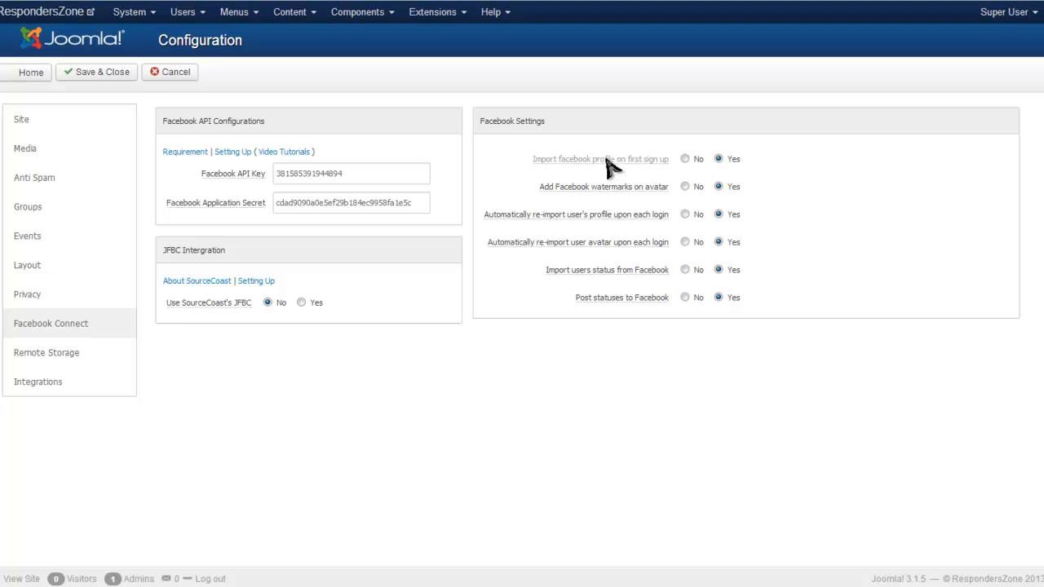
pyautogui.moveTo(563, 196)
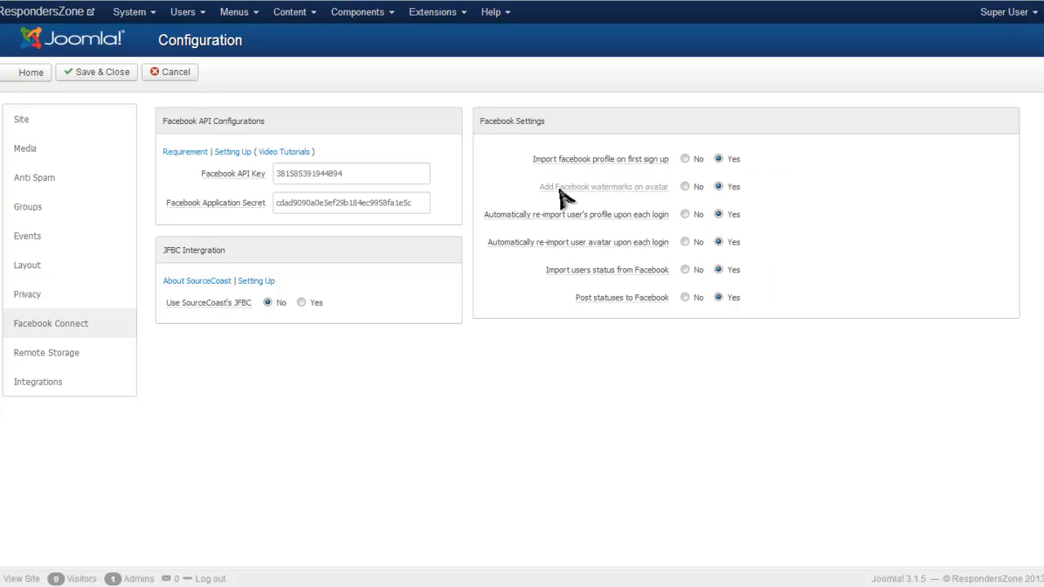
pyautogui.moveTo(702, 400)
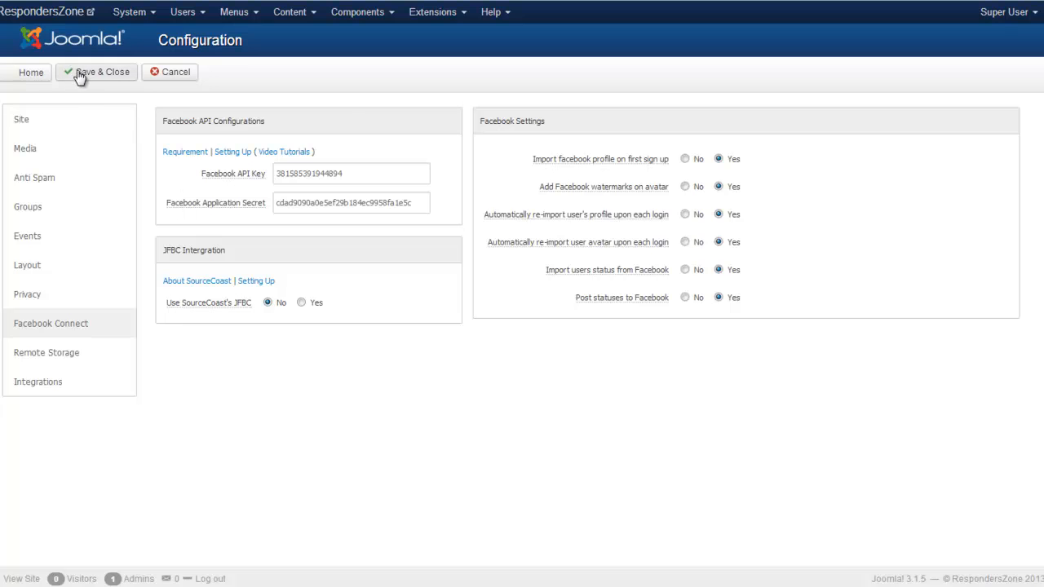
# Step: Save & Close the JomSocial configuration, getting the Configuration Updated message
pyautogui.click(97, 71)
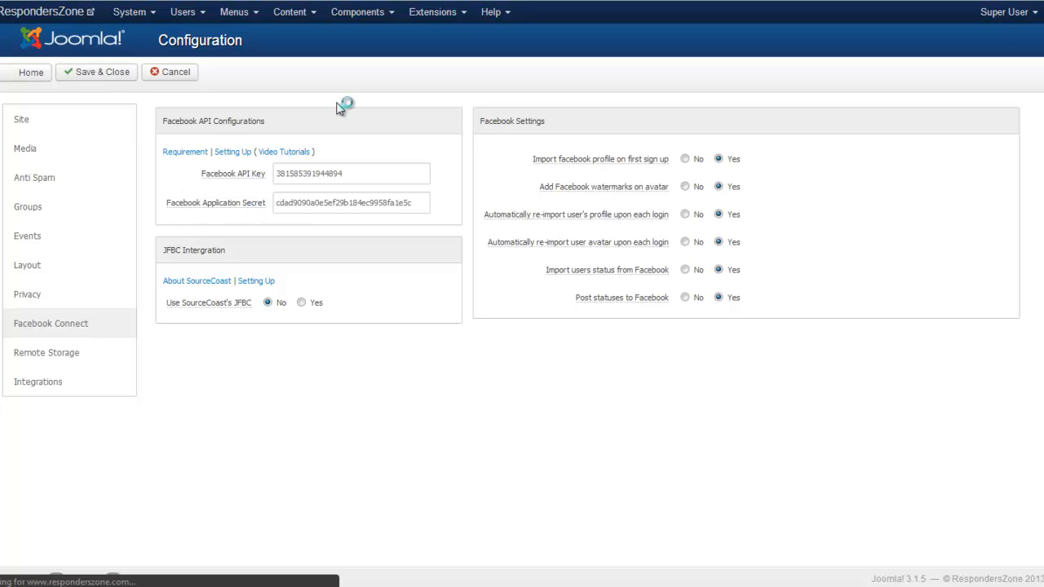
pyautogui.click(101, 72)
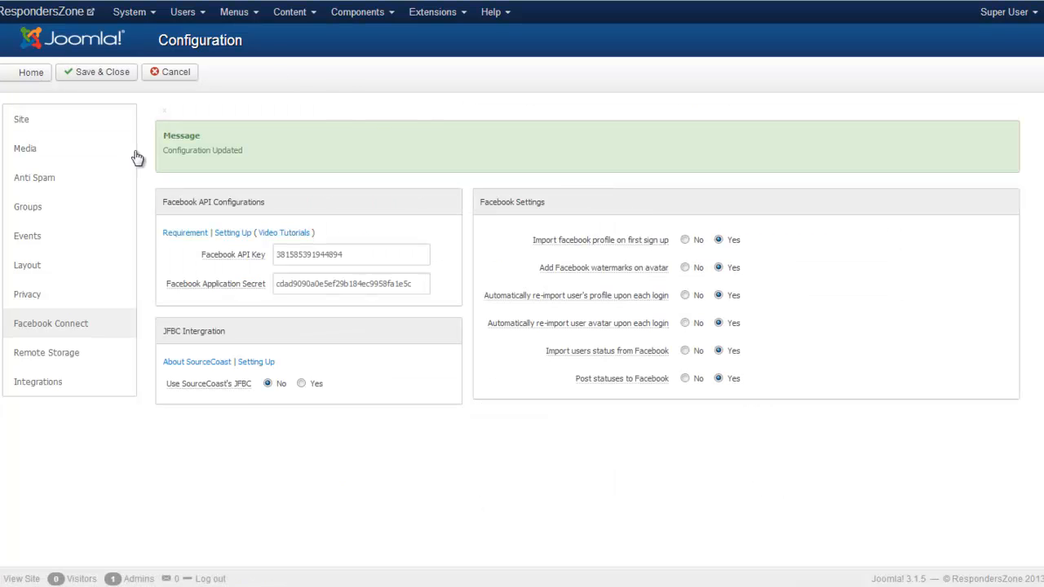
pyautogui.moveTo(318, 205)
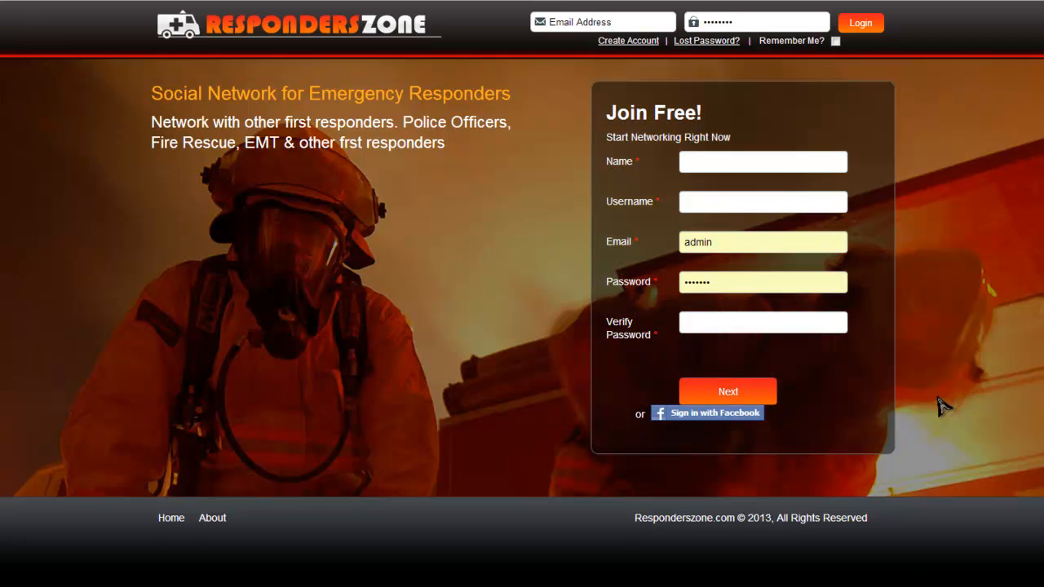
pyautogui.moveTo(677, 416)
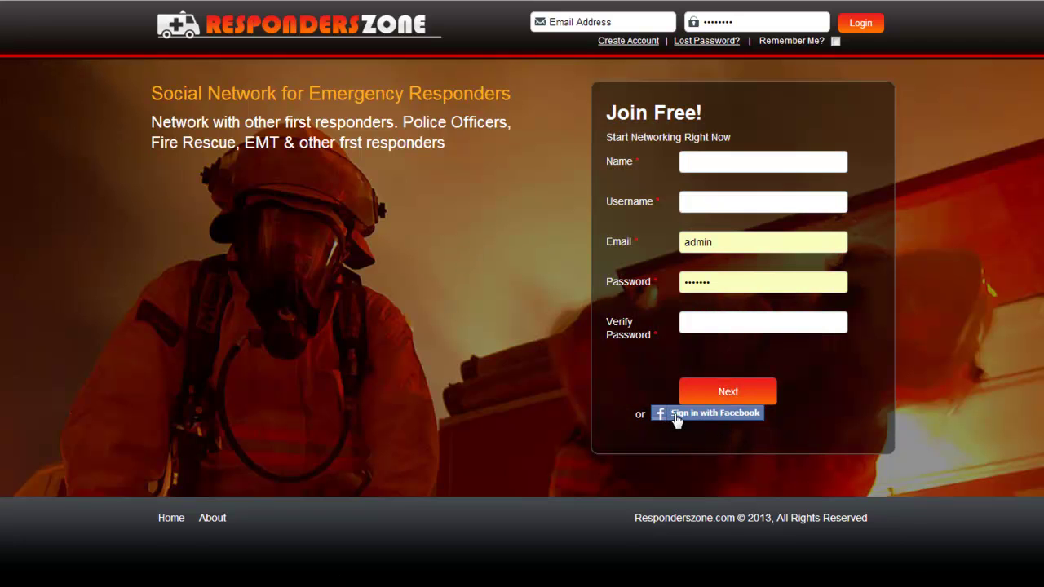
pyautogui.moveTo(844, 465)
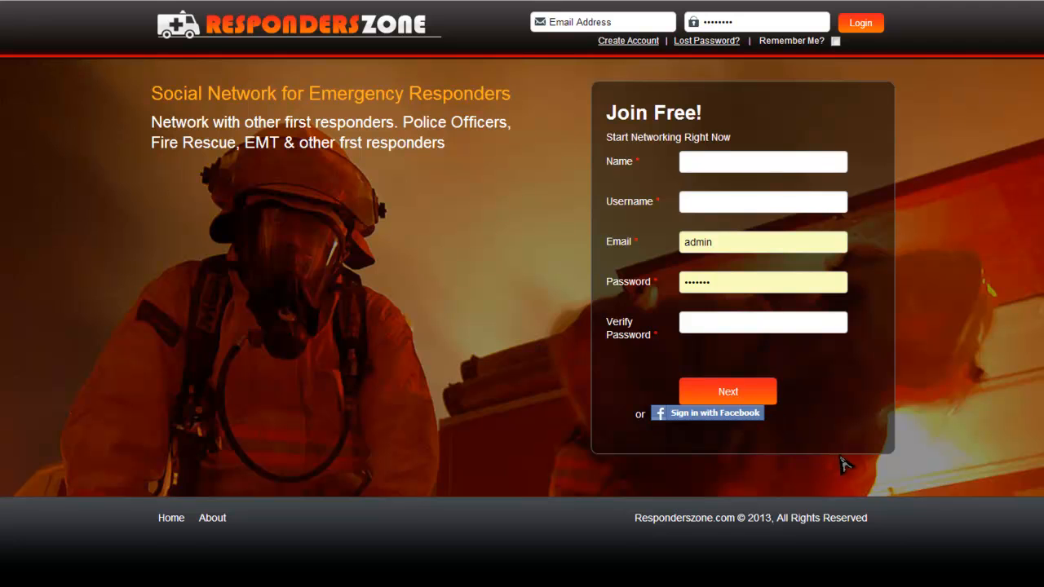
pyautogui.moveTo(795, 432)
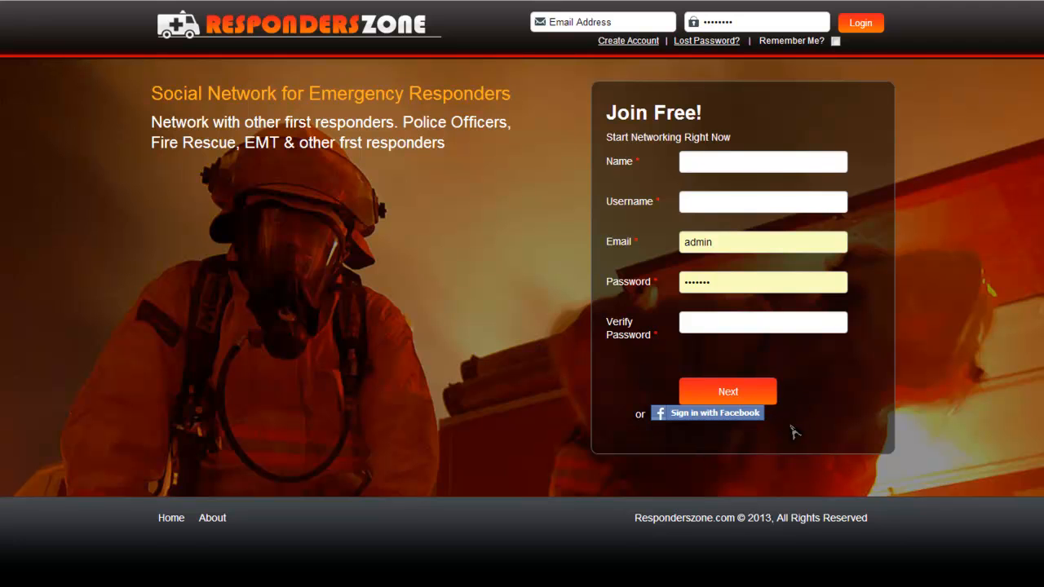
pyautogui.moveTo(720, 422)
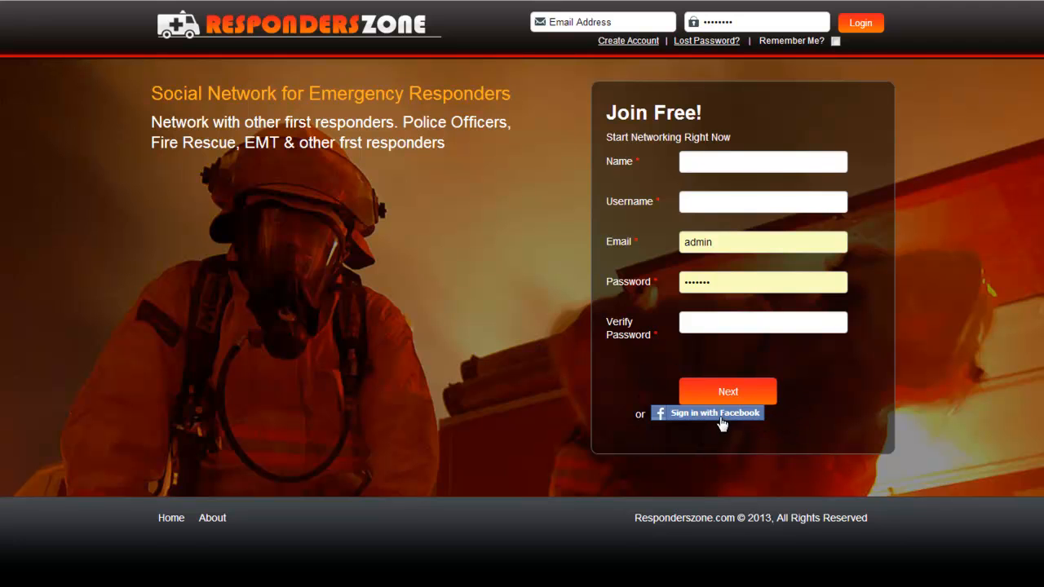
pyautogui.moveTo(710, 425)
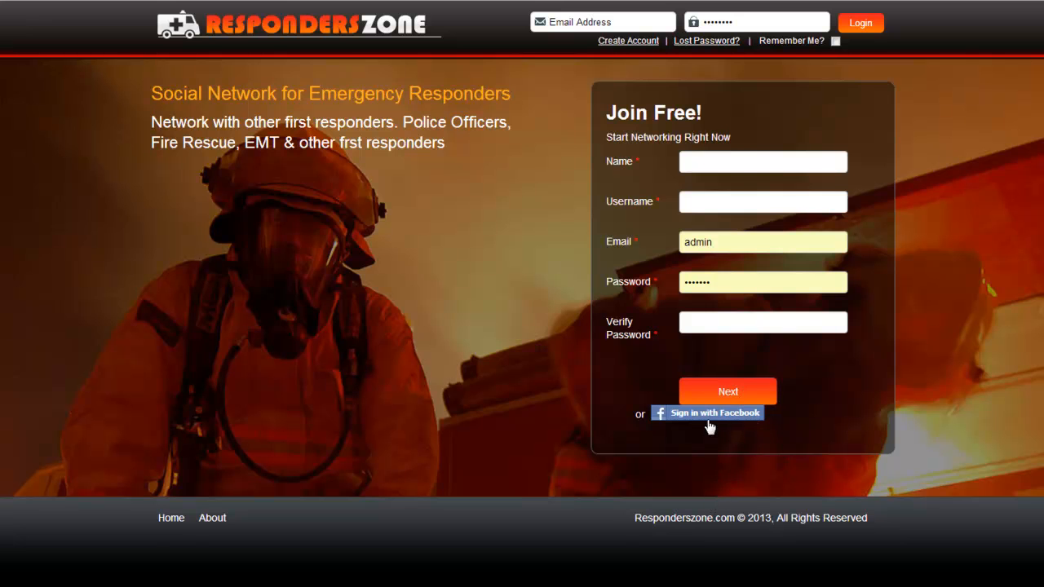
# Step: Use the Sign in with Facebook button to bring up the app's permission dialog
pyautogui.click(706, 412)
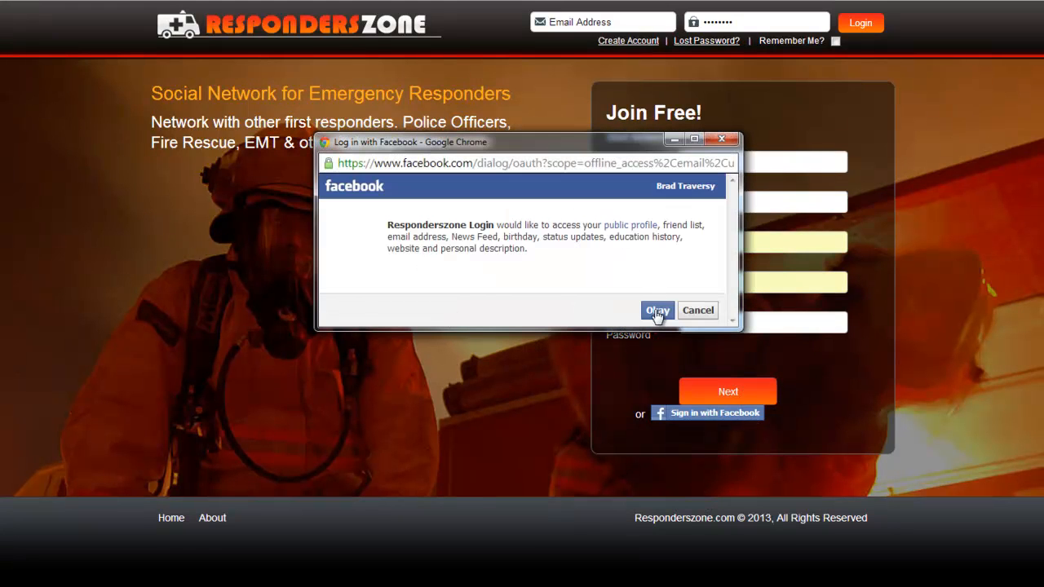
pyautogui.moveTo(716, 348)
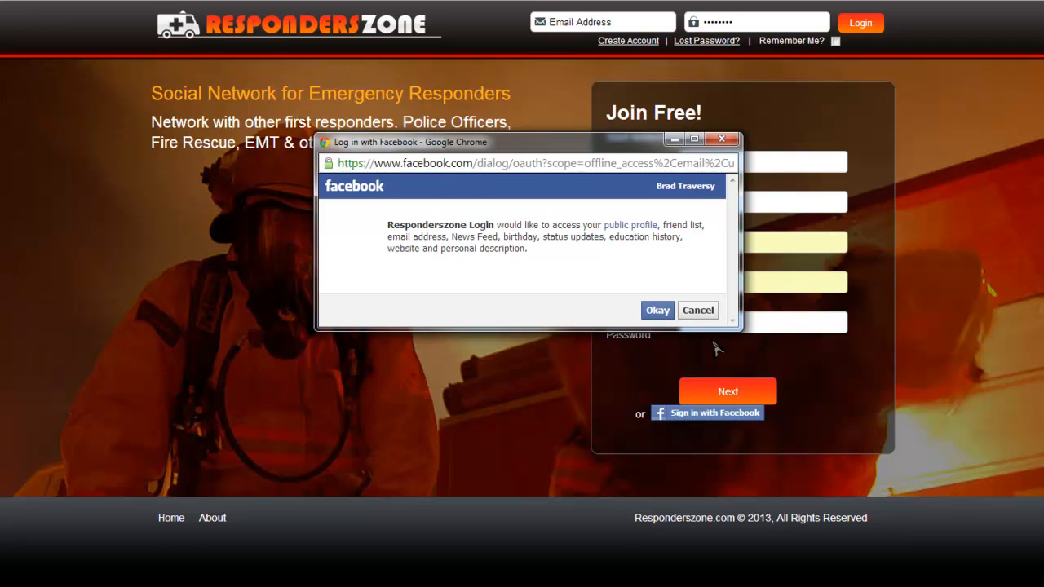
pyautogui.moveTo(734, 291)
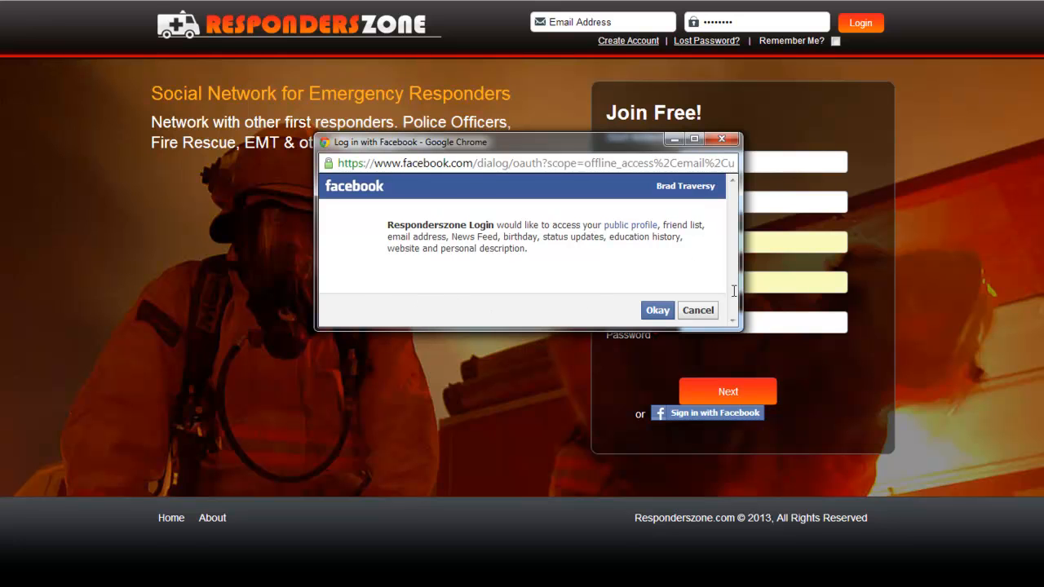
pyautogui.moveTo(579, 362)
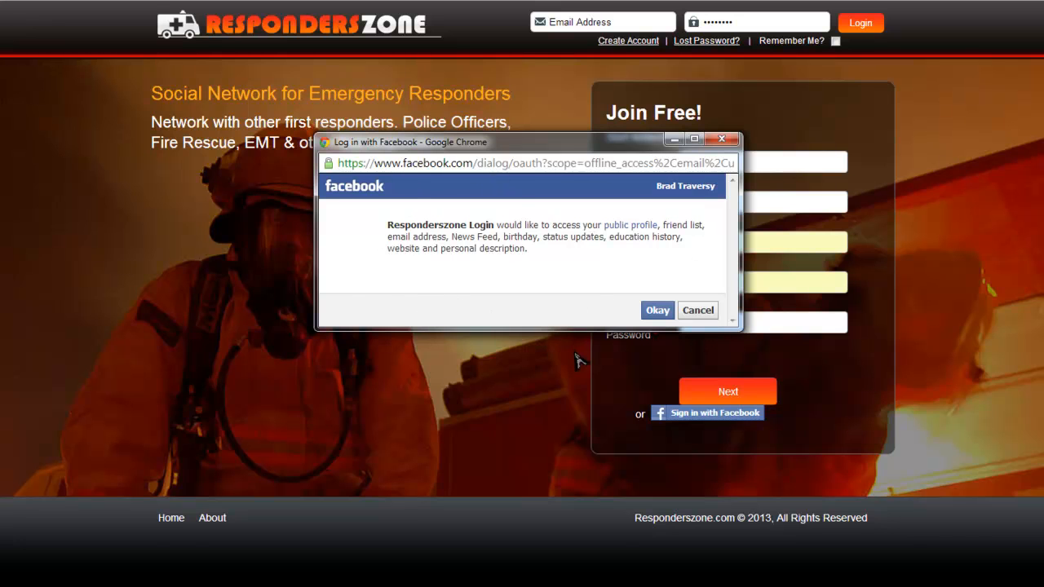
pyautogui.moveTo(675, 351)
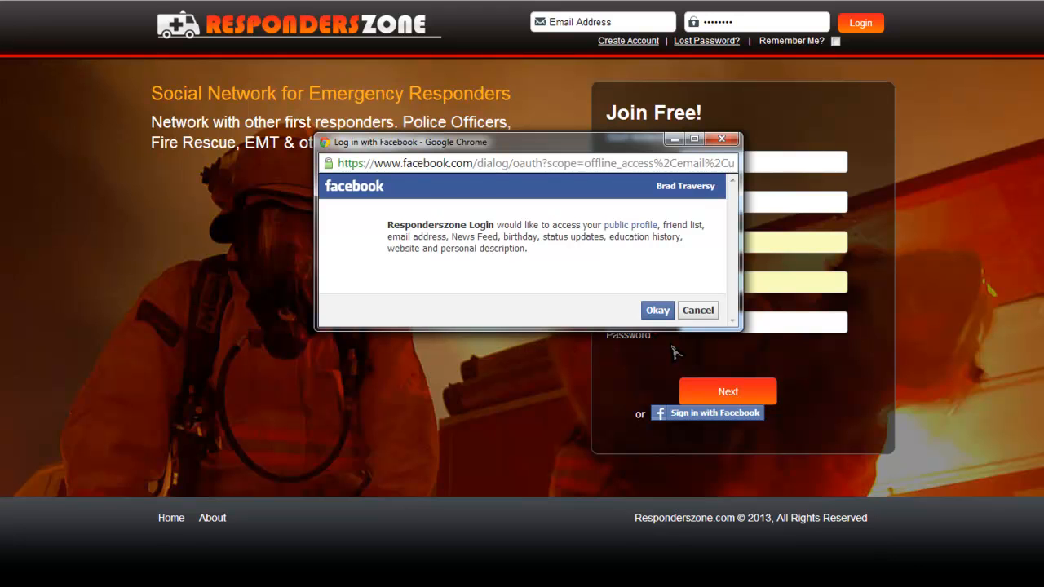
pyautogui.moveTo(728, 318)
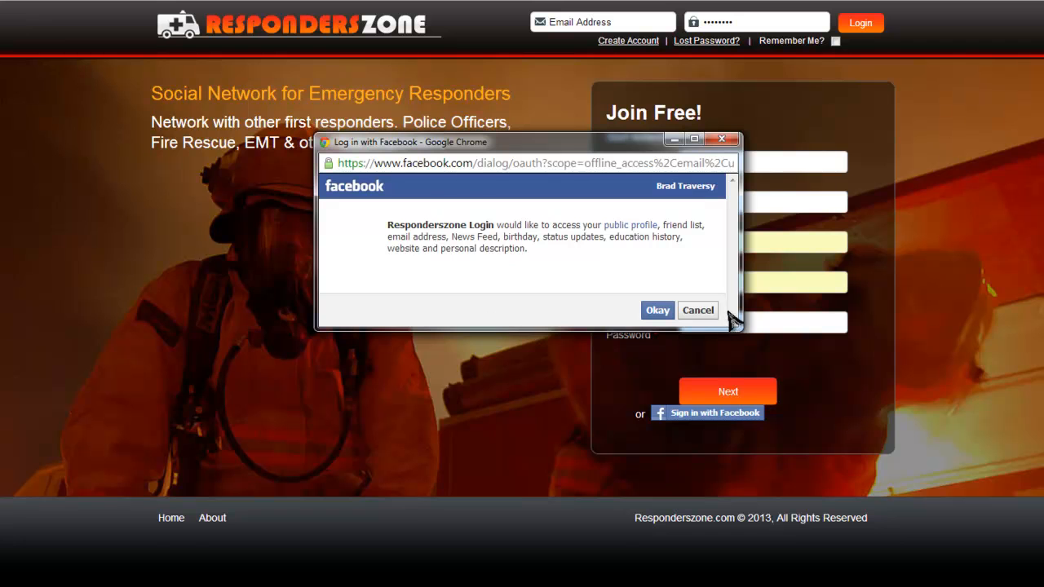